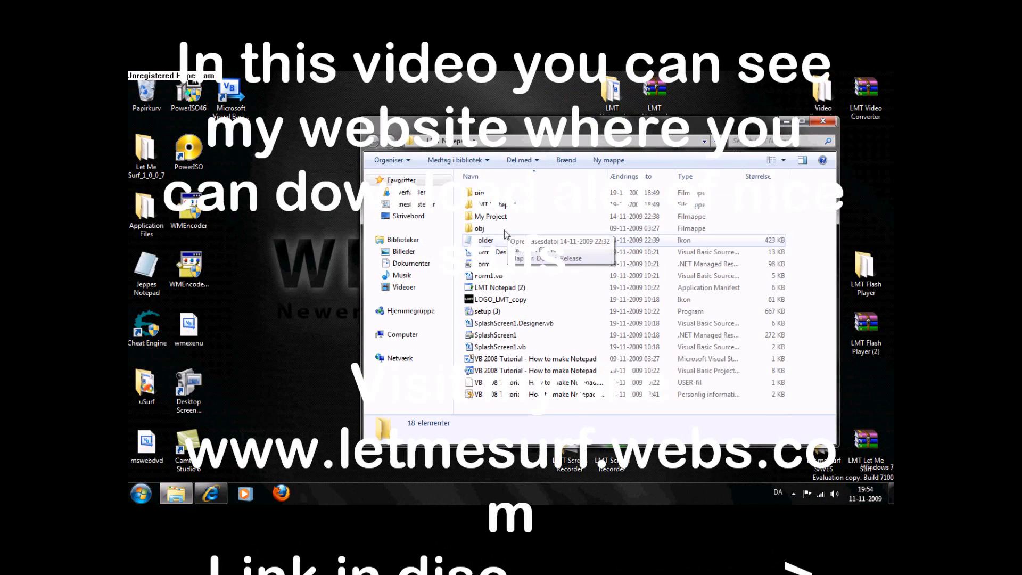
# Step: Open the project's bin folder and its build output folder in Windows Explorer
pyautogui.doubleClick(481, 193)
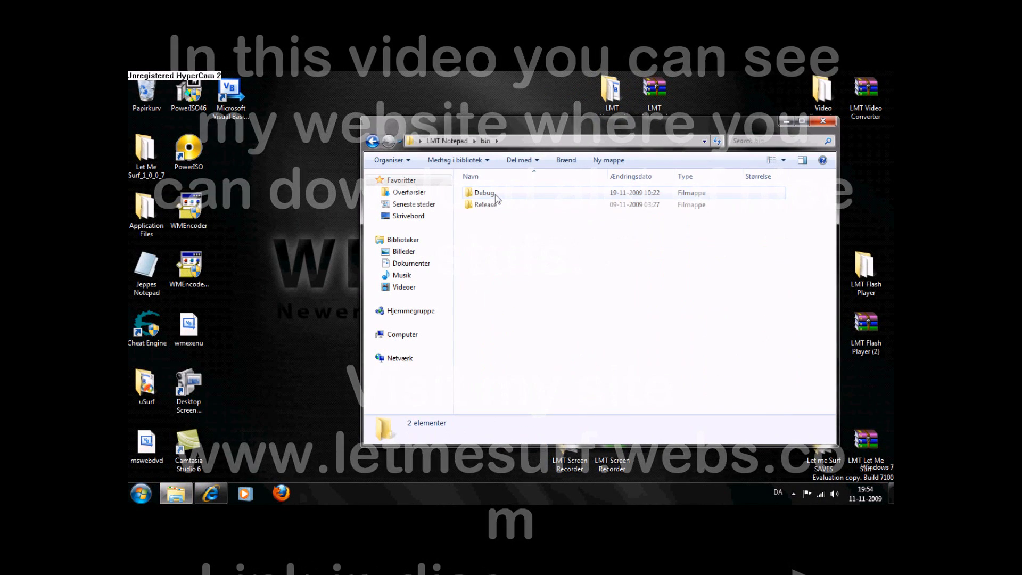
pyautogui.doubleClick(483, 192)
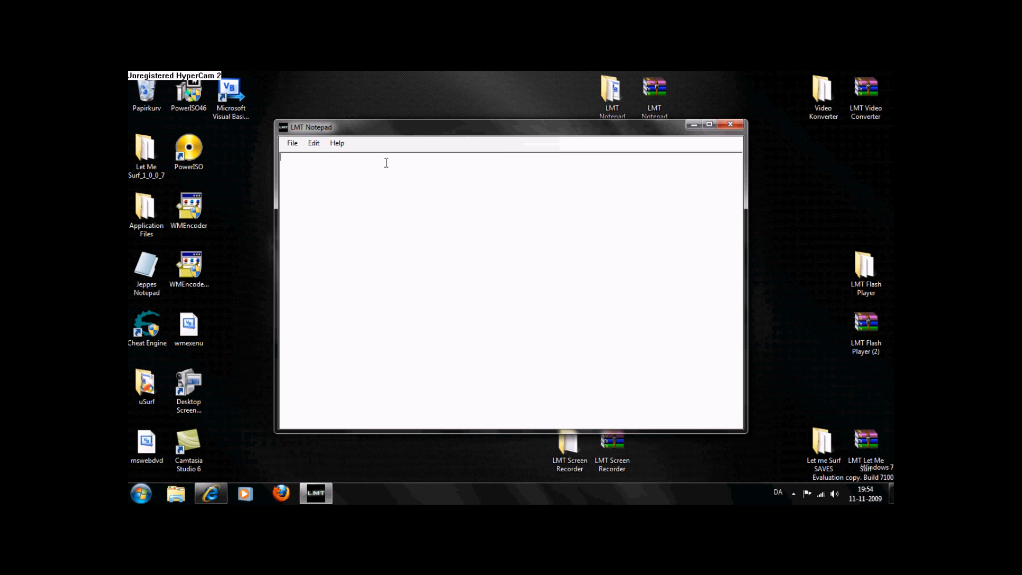
# Step: Choose a larger size in the font settings' Størrelse list and confirm it
pyautogui.click(313, 142)
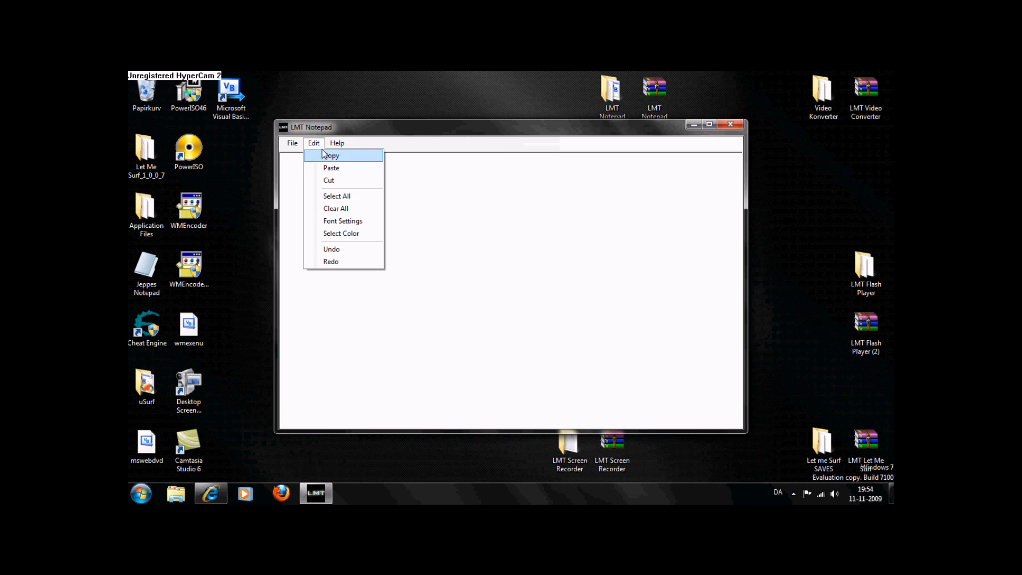
pyautogui.moveTo(343, 220)
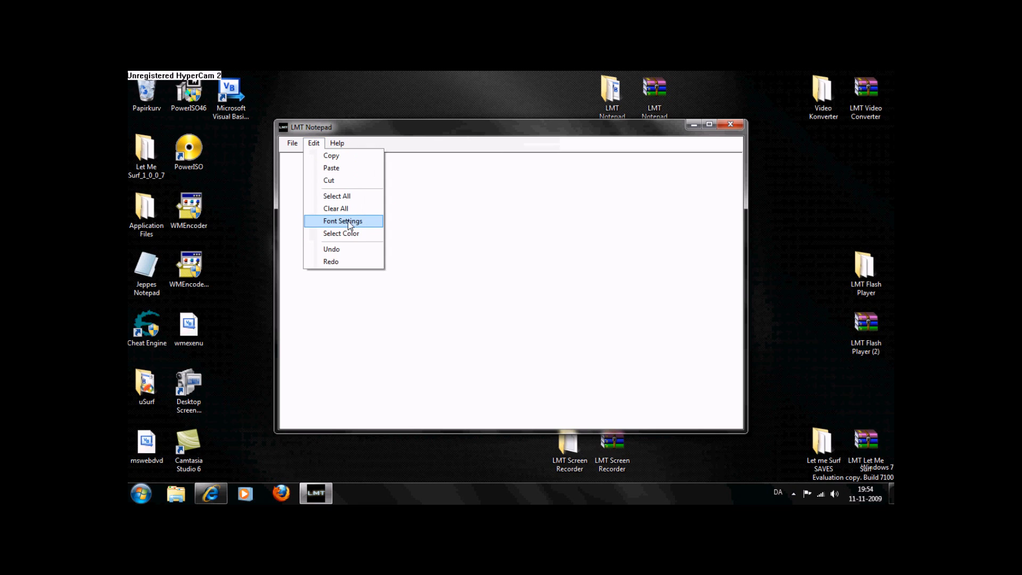
pyautogui.click(342, 221)
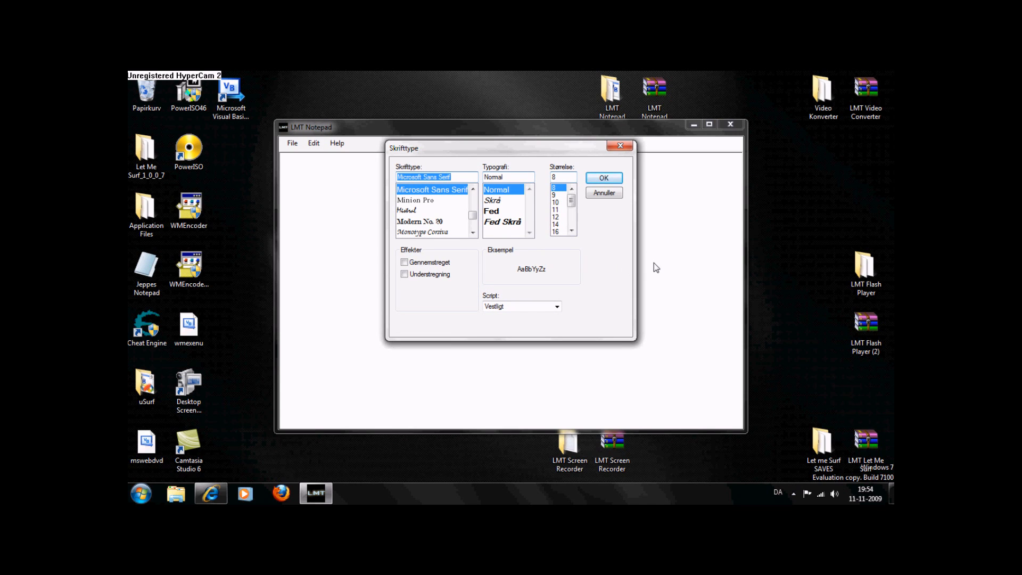
pyautogui.click(555, 226)
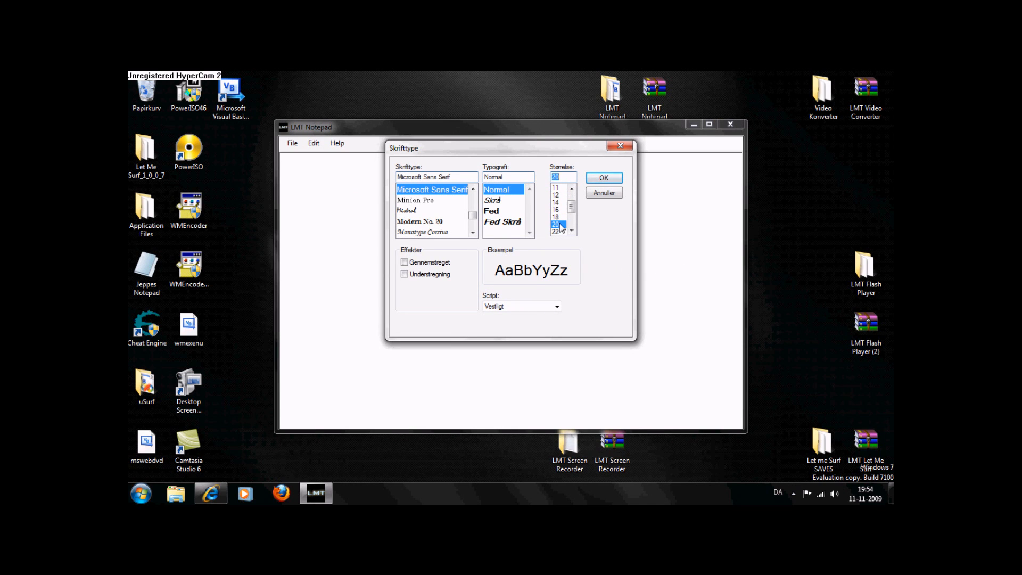
pyautogui.click(603, 178)
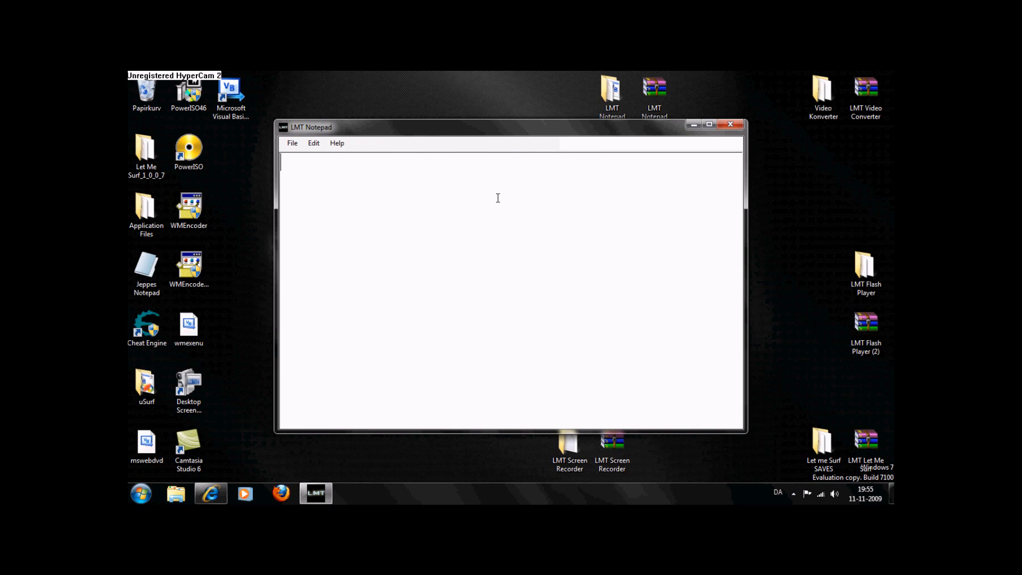
# Step: Write the greeting 'Hello Youtube today i want to show my site ... a very popular site.. :D'
pyautogui.write('Hello Youtube')
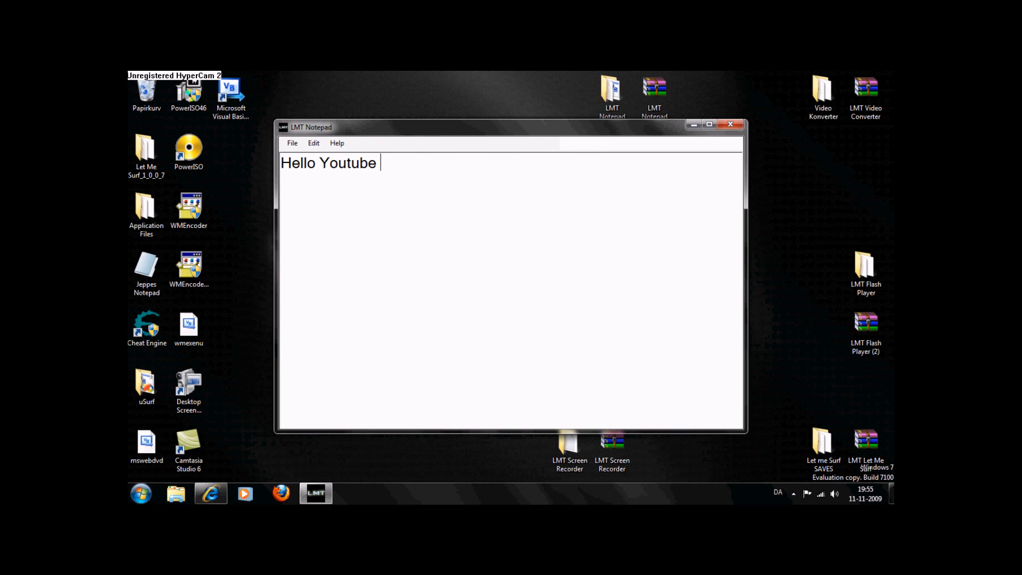
pyautogui.write('today i want to')
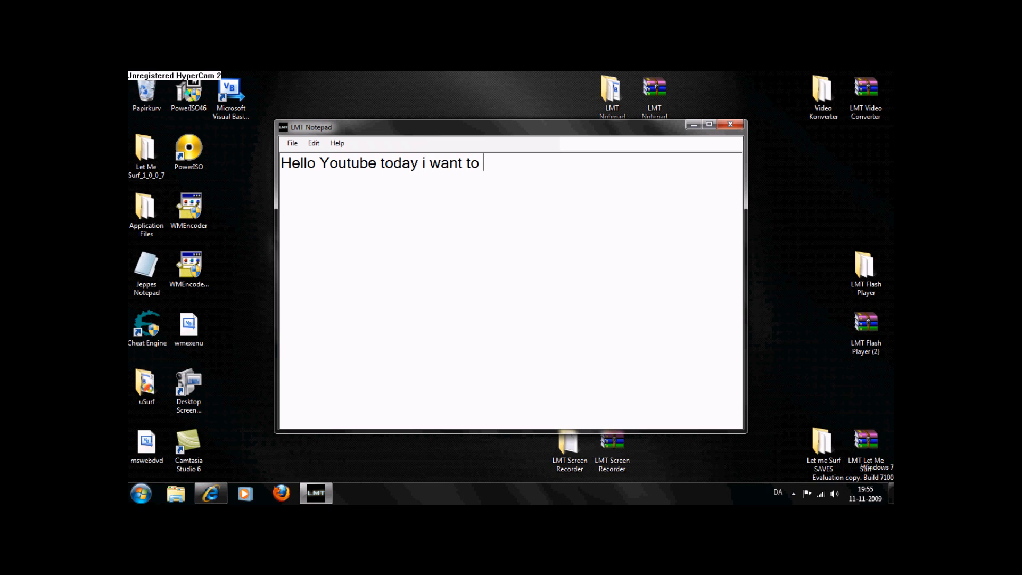
pyautogui.write('show my site where y')
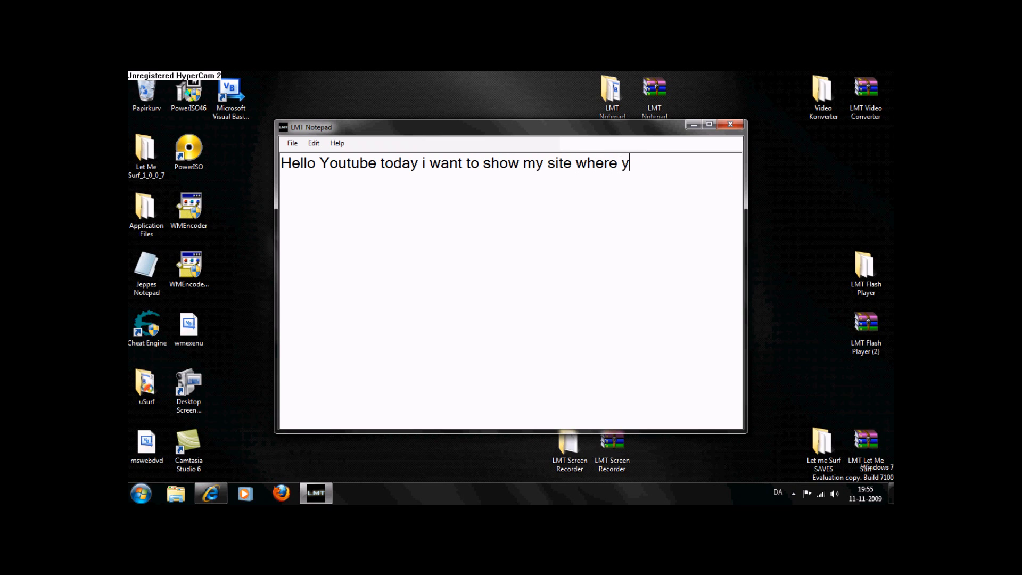
pyautogui.press('backspace')
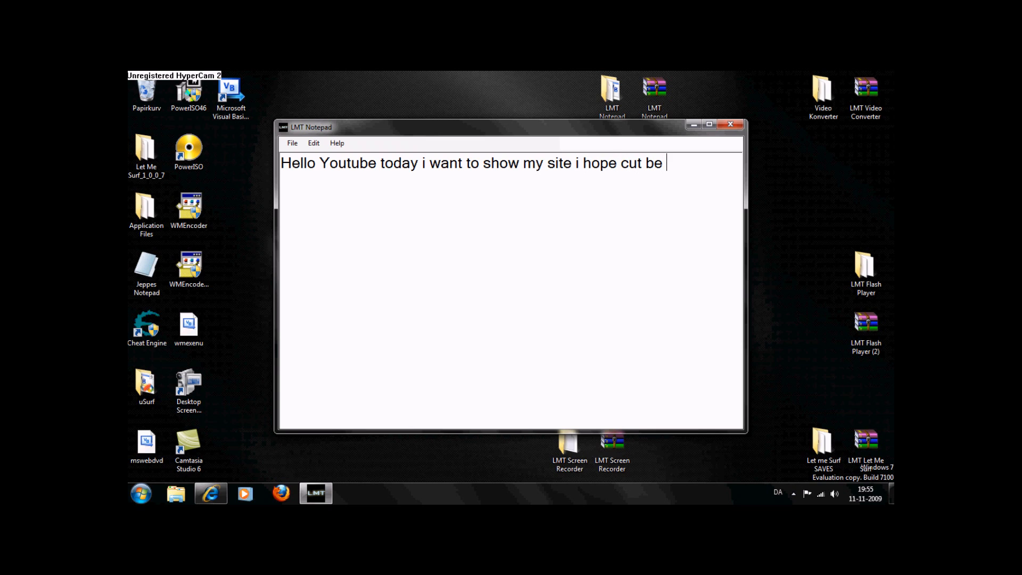
pyautogui.write('a very pop')
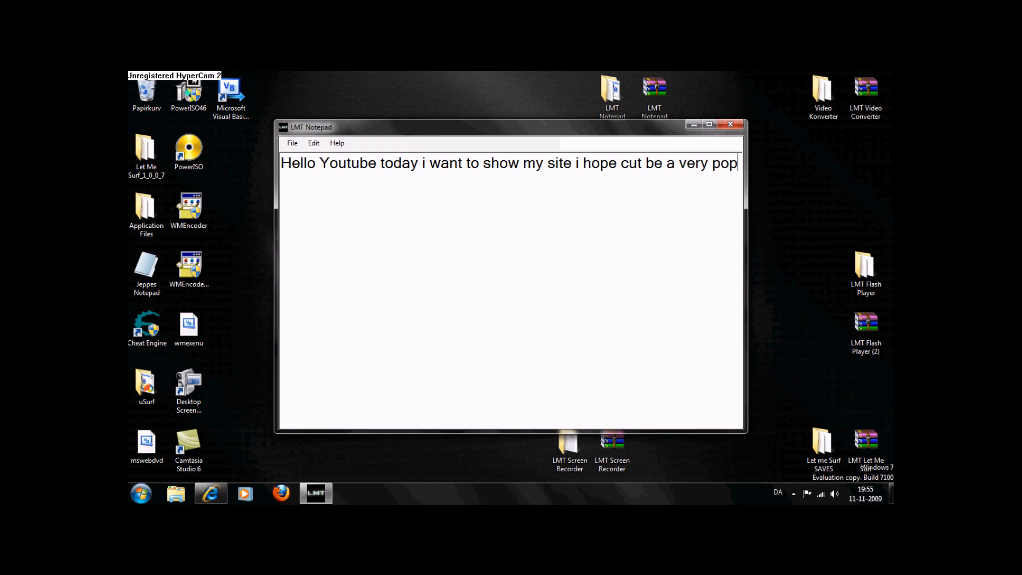
pyautogui.write('ular site.. :D')
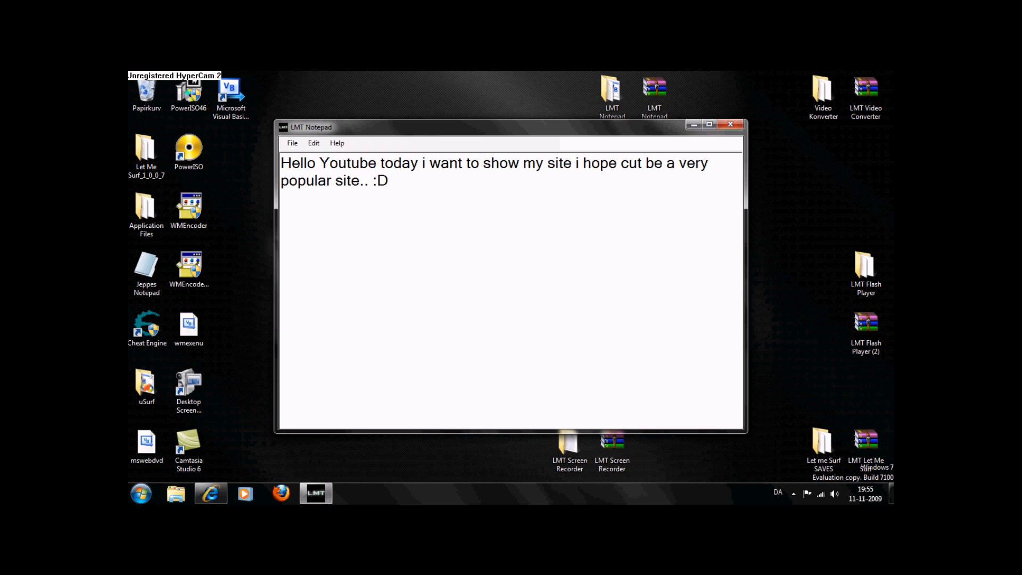
pyautogui.write('Now I')
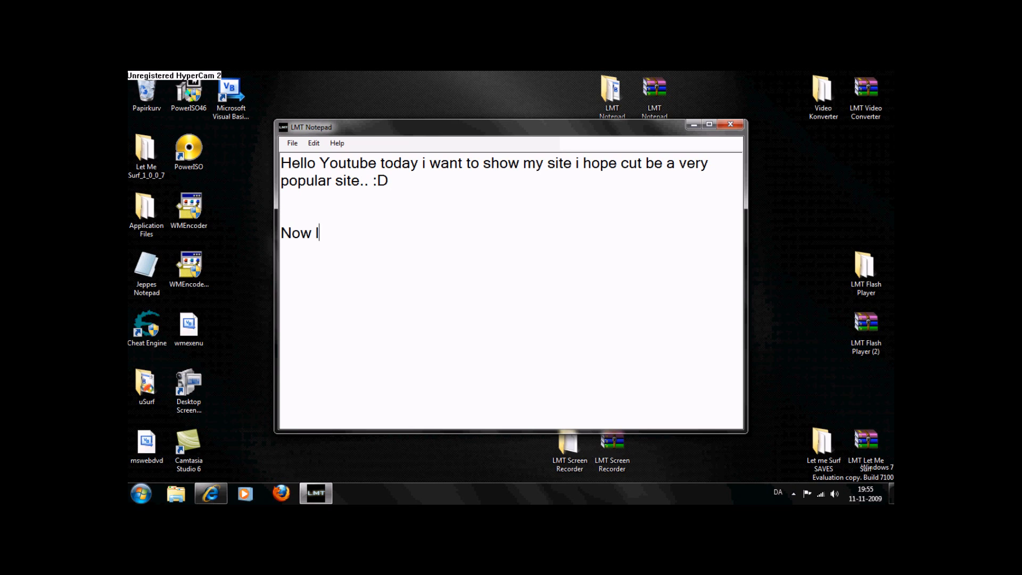
pyautogui.write('ets see the')
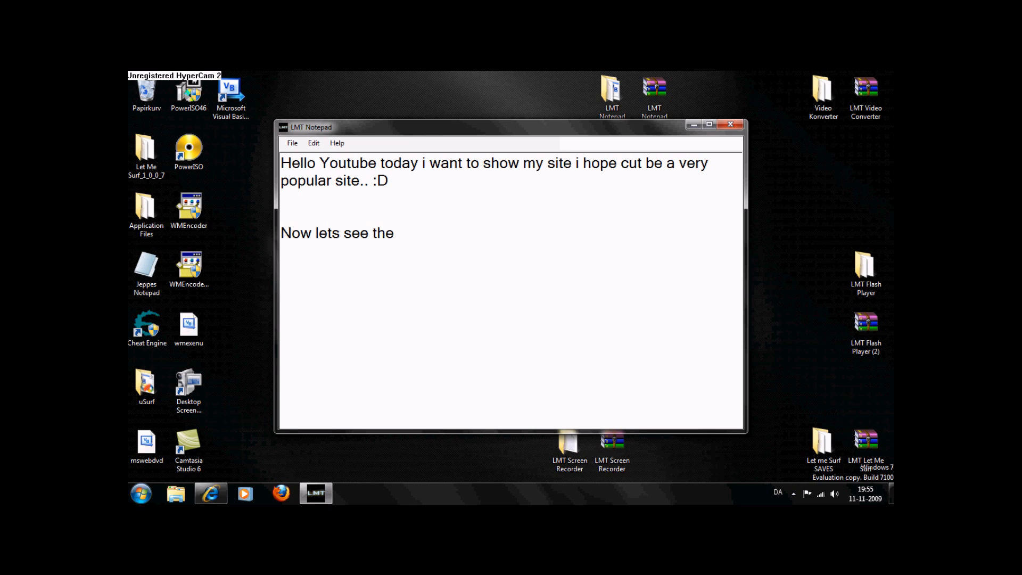
pyautogui.press('backspace')
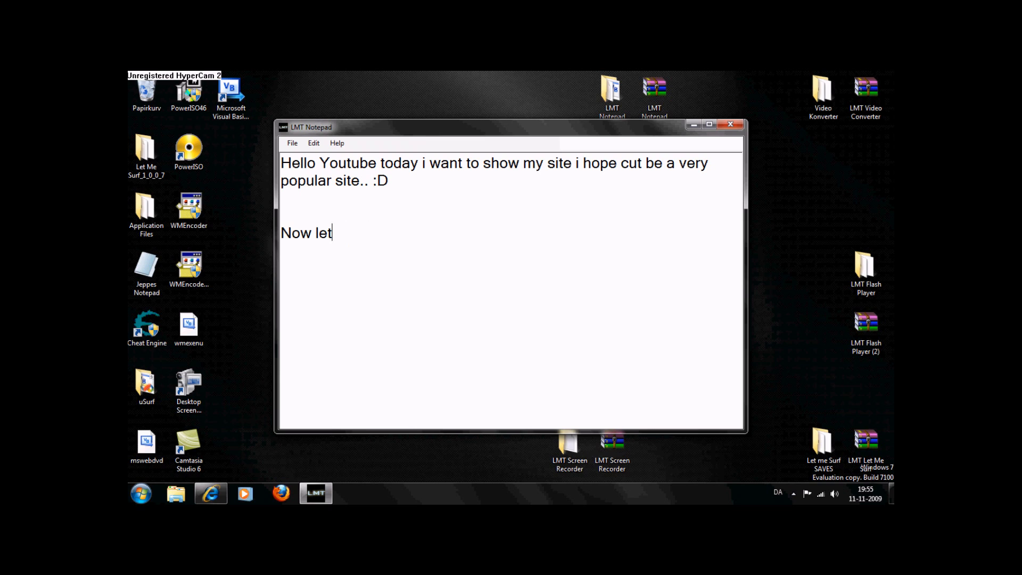
pyautogui.write('the site.')
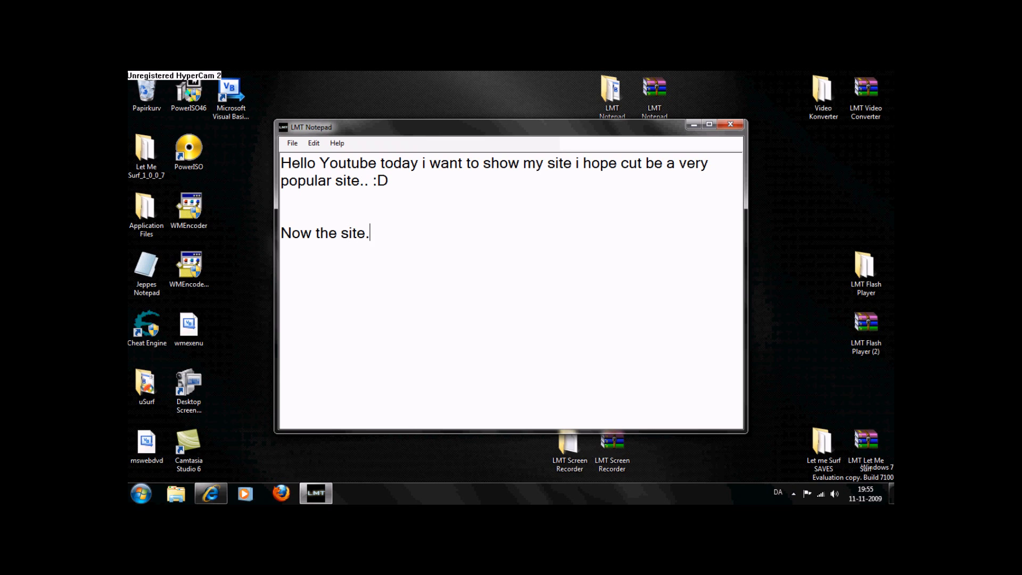
pyautogui.write('http')
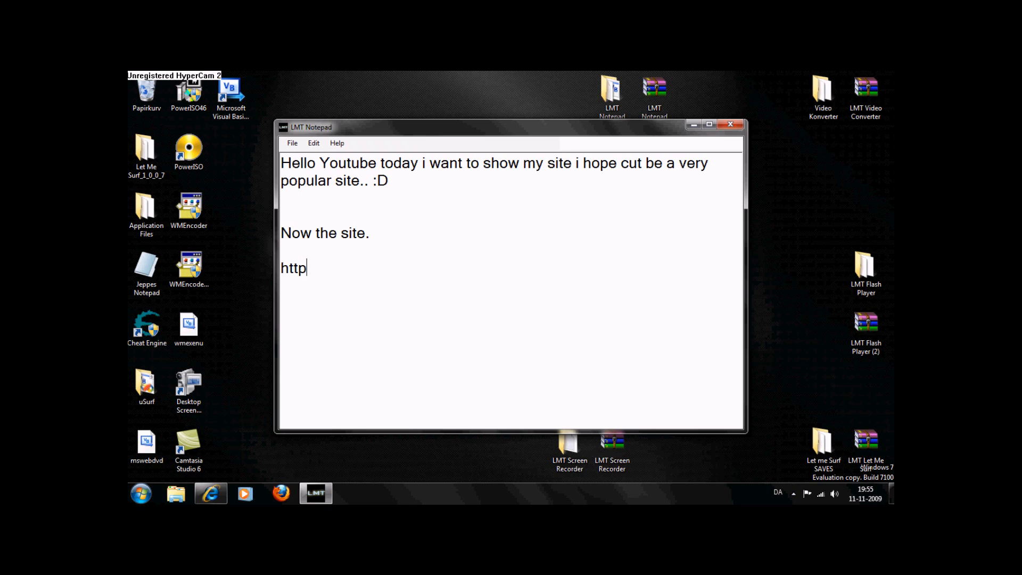
pyautogui.write('://www.')
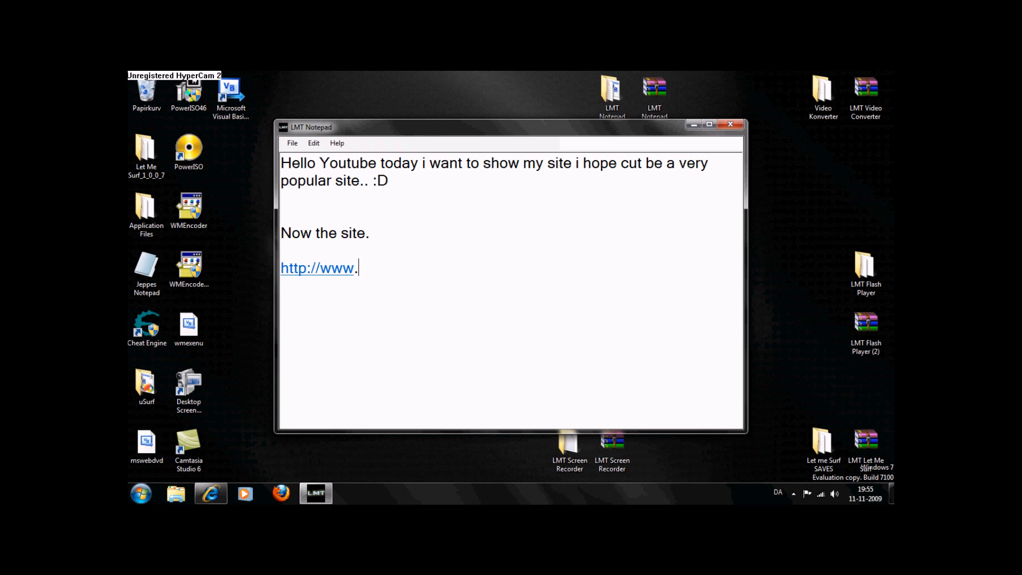
pyautogui.write('letmesurf.we')
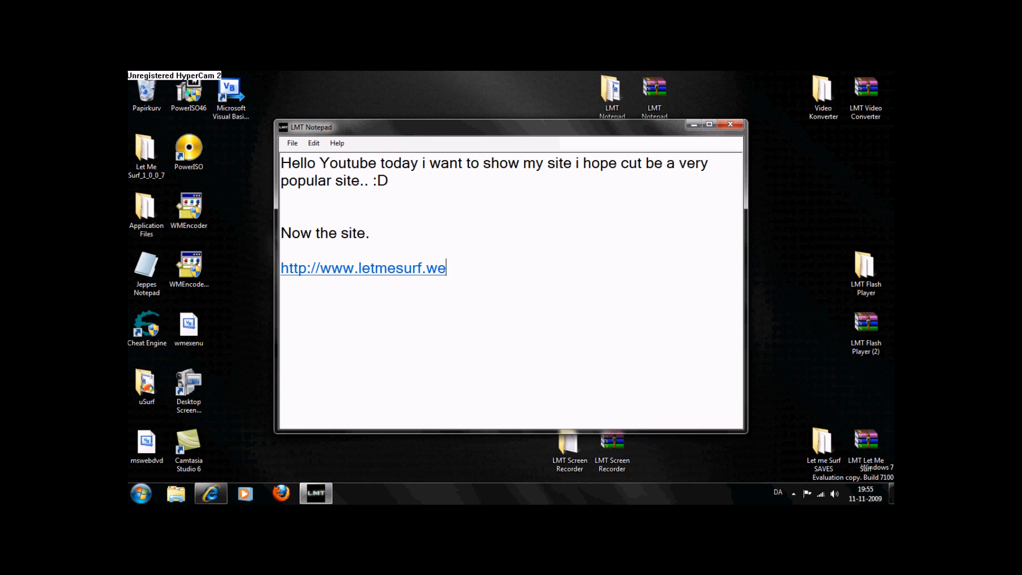
pyautogui.write('bs.com')
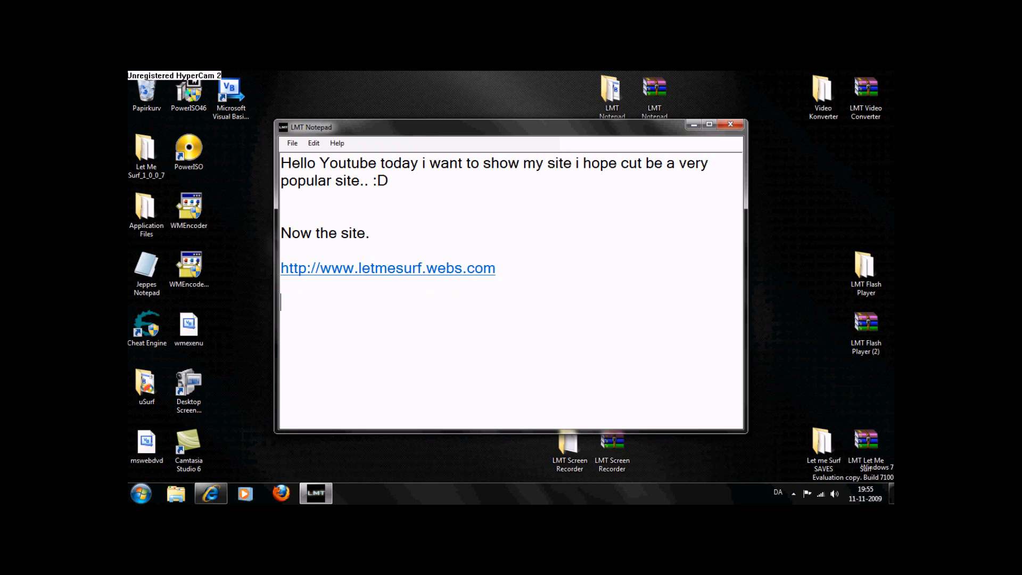
# Step: Write 'This is my site..' and 'Now I will tell you what there you can download'
pyautogui.write('This i')
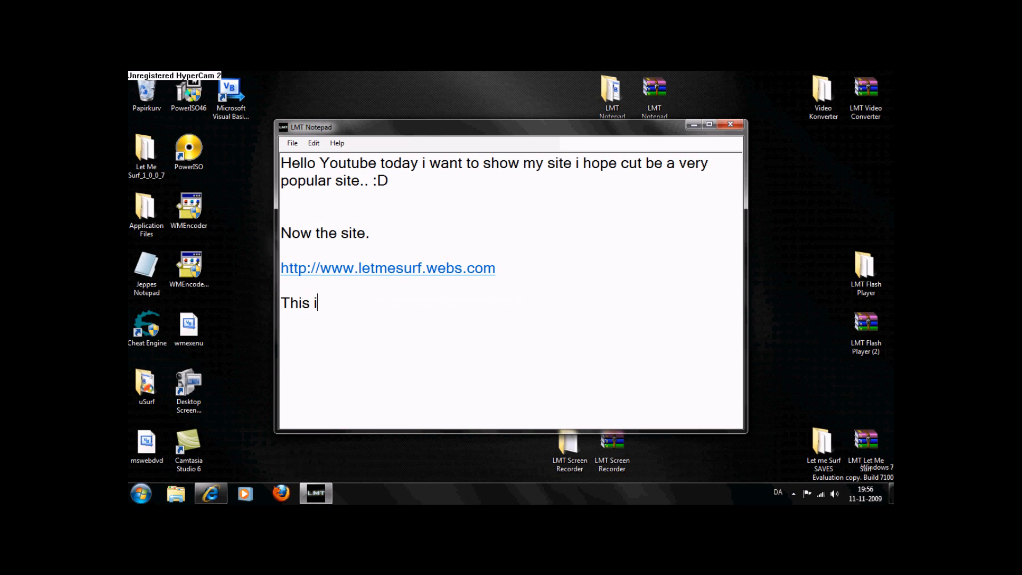
pyautogui.write('s my site..')
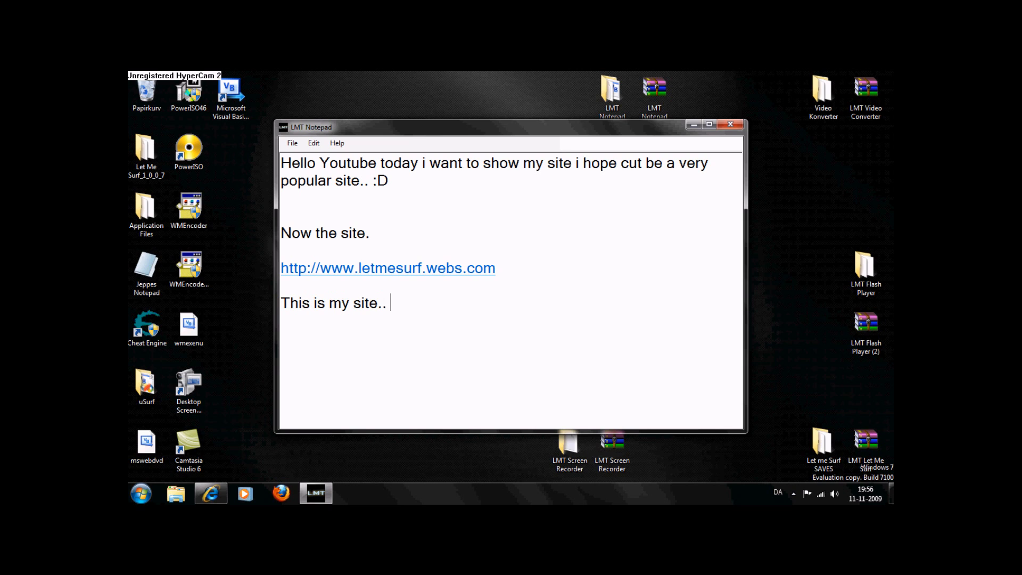
pyautogui.write('Now I')
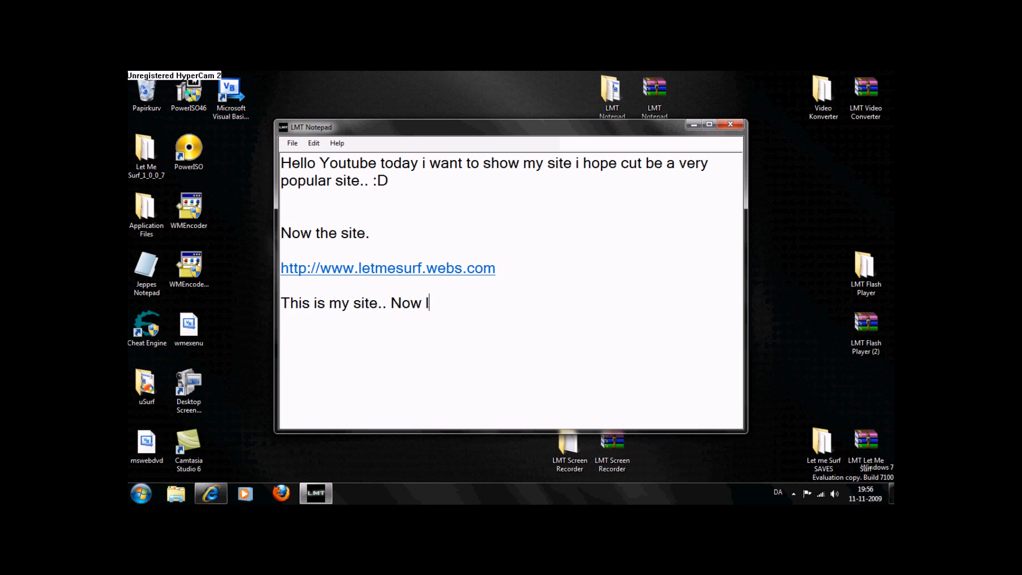
pyautogui.write('will tell ypu')
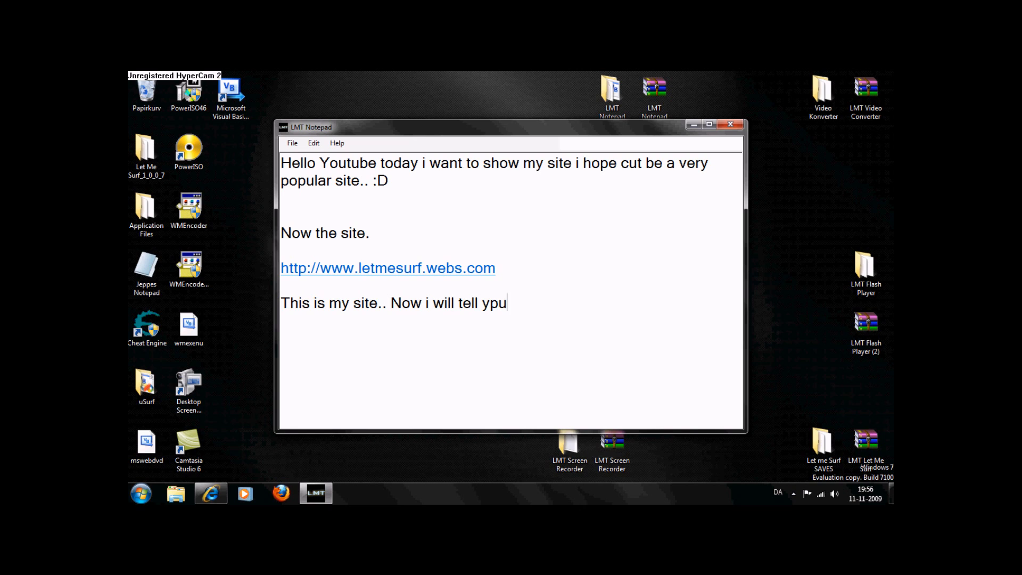
pyautogui.write('w')
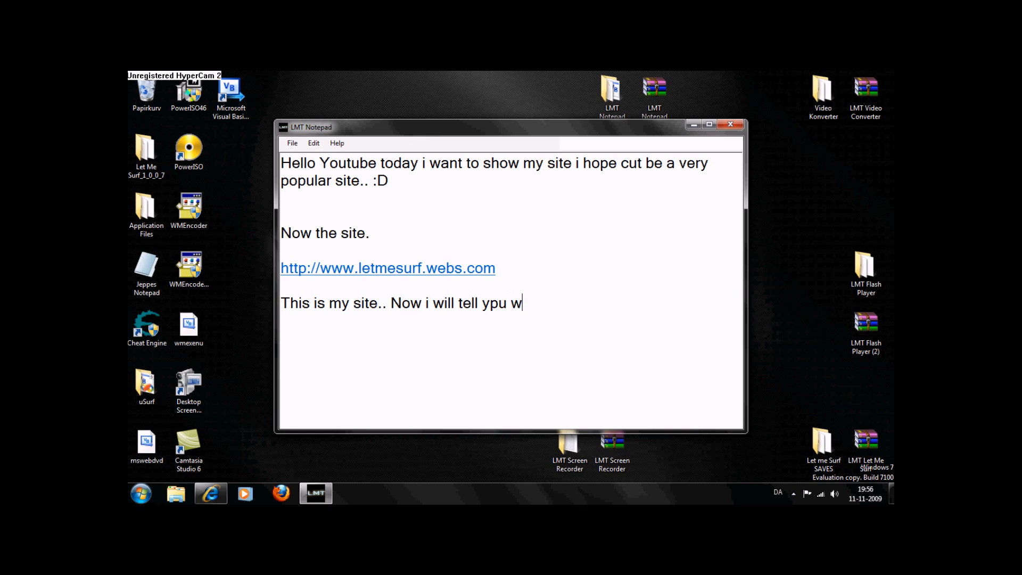
pyautogui.write('ou what there is on the site..')
pyautogui.write('1.')
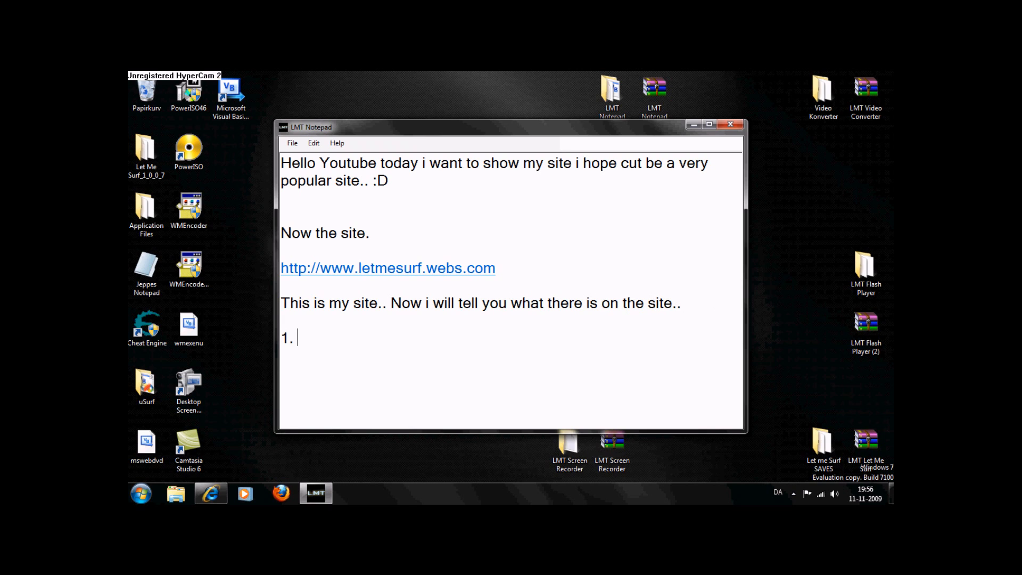
pyautogui.write('you can download')
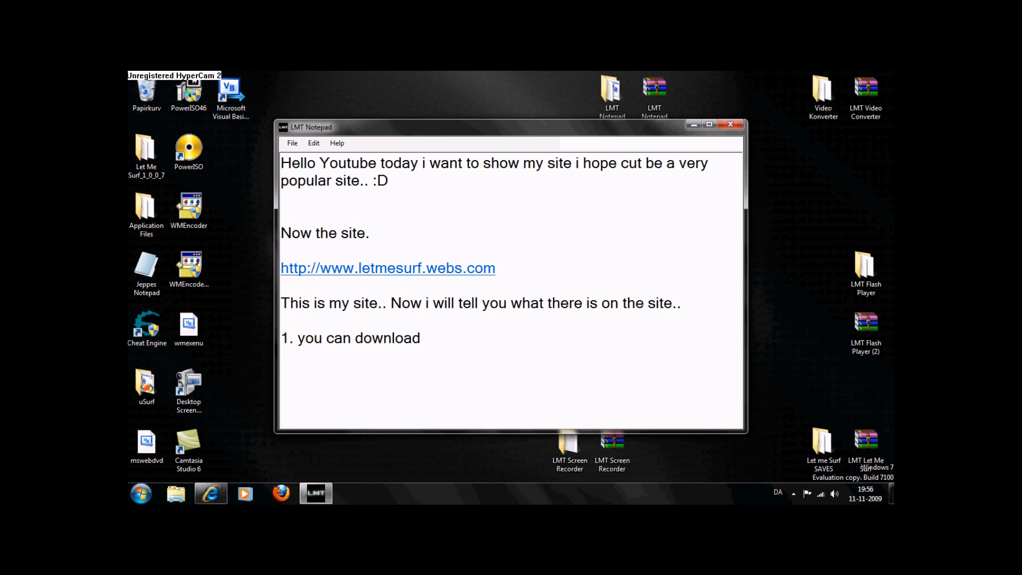
# Step: List LMT Notepad, LMT Video Converter, LMT Flash Player, Lmt Web browser and LMT Screen Recorder
pyautogui.write('LMT Notepad')
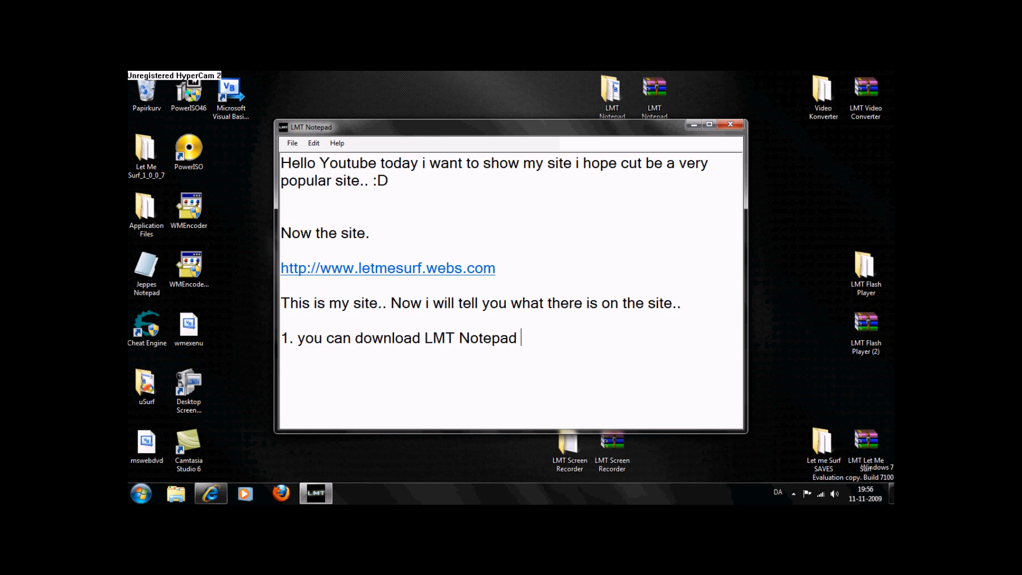
pyautogui.write('LMT Vodep')
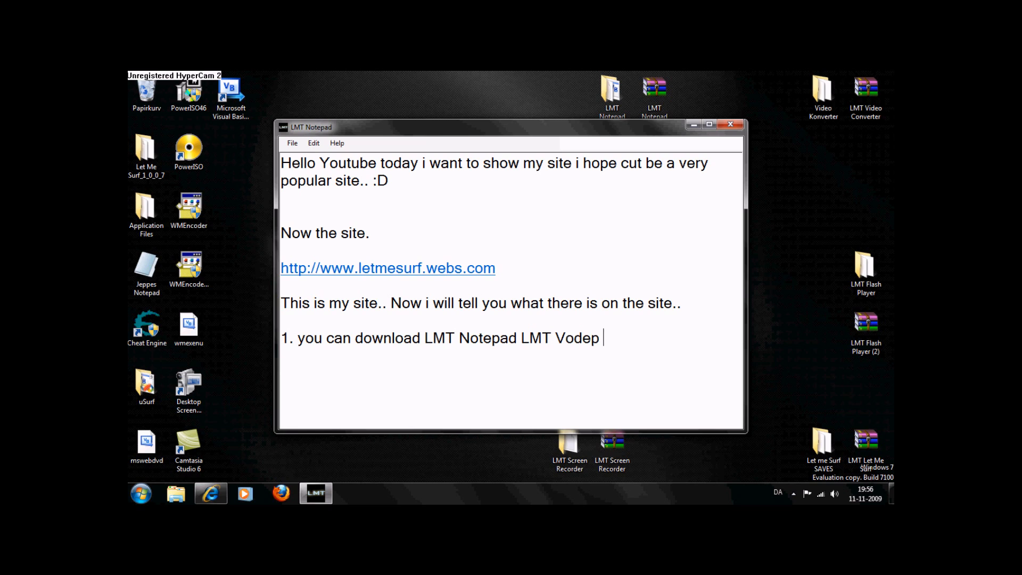
pyautogui.write('Video')
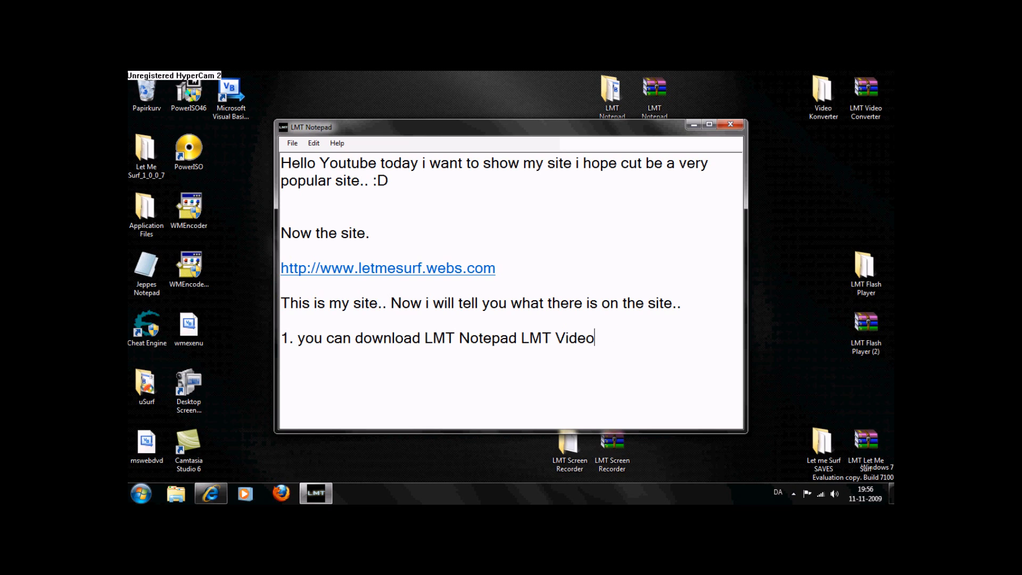
pyautogui.write('Converter')
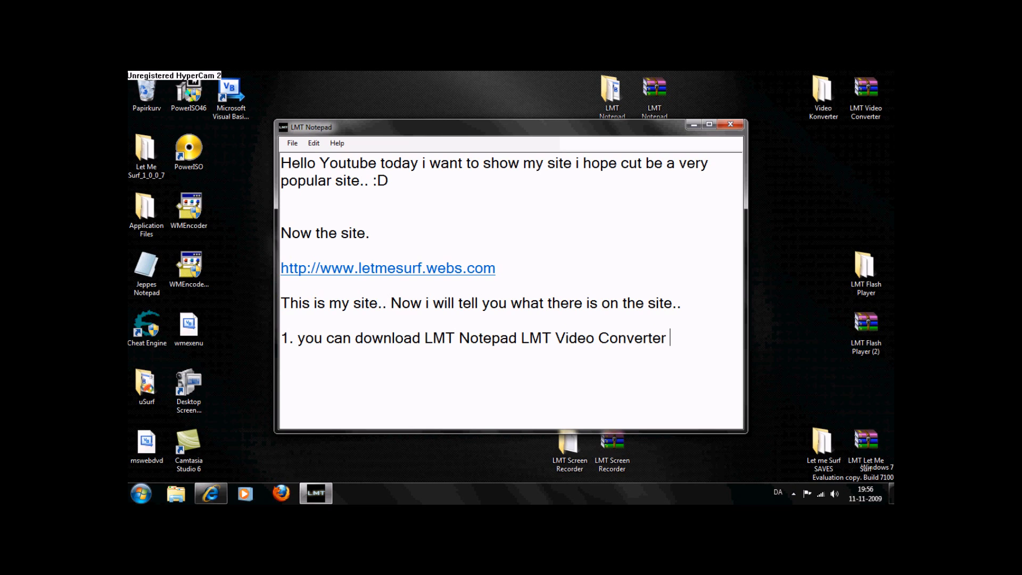
pyautogui.write('LMT Flash')
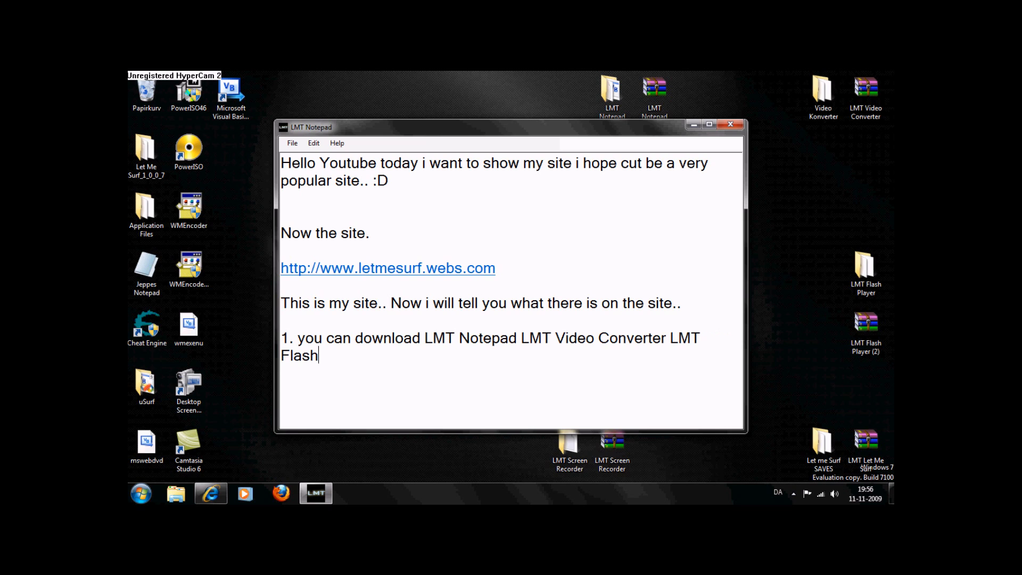
pyautogui.write('Player Lm')
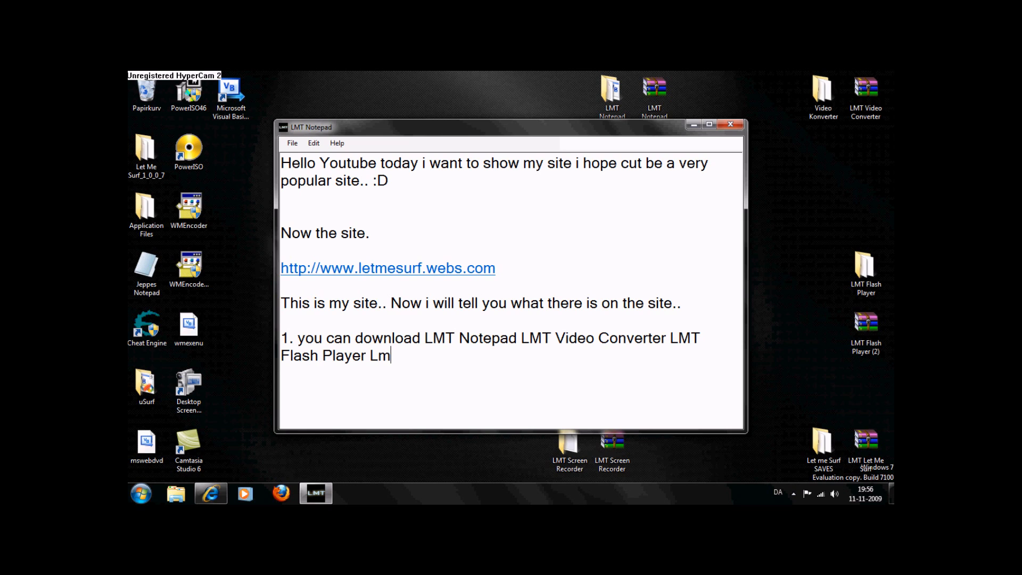
pyautogui.write('t Web')
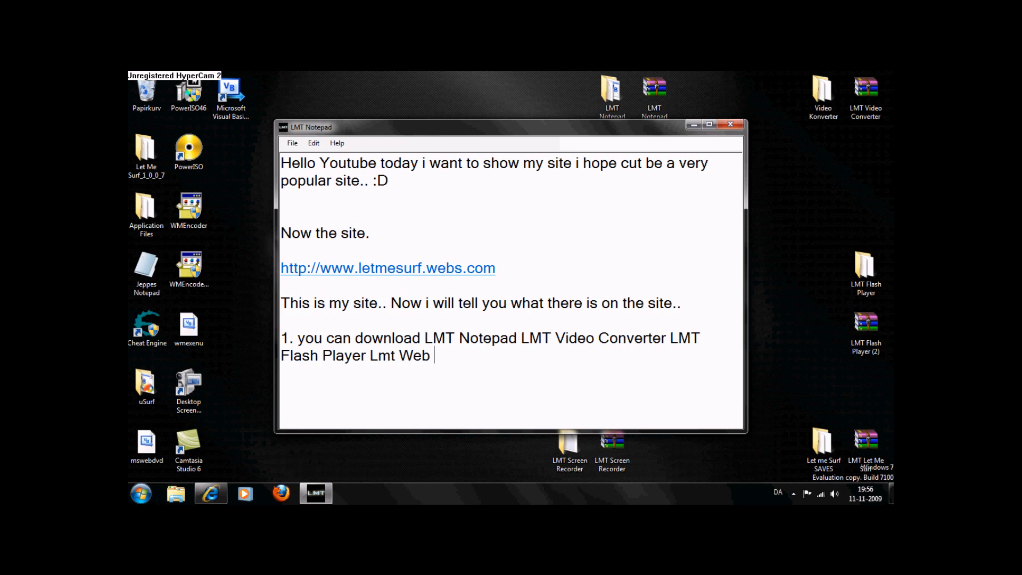
pyautogui.write('browser L')
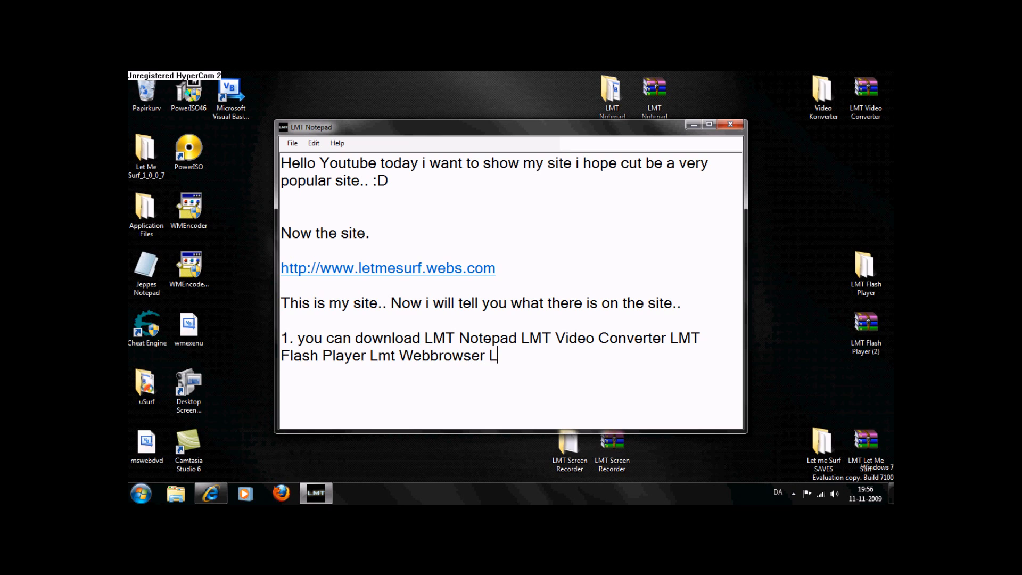
pyautogui.write('and LMT')
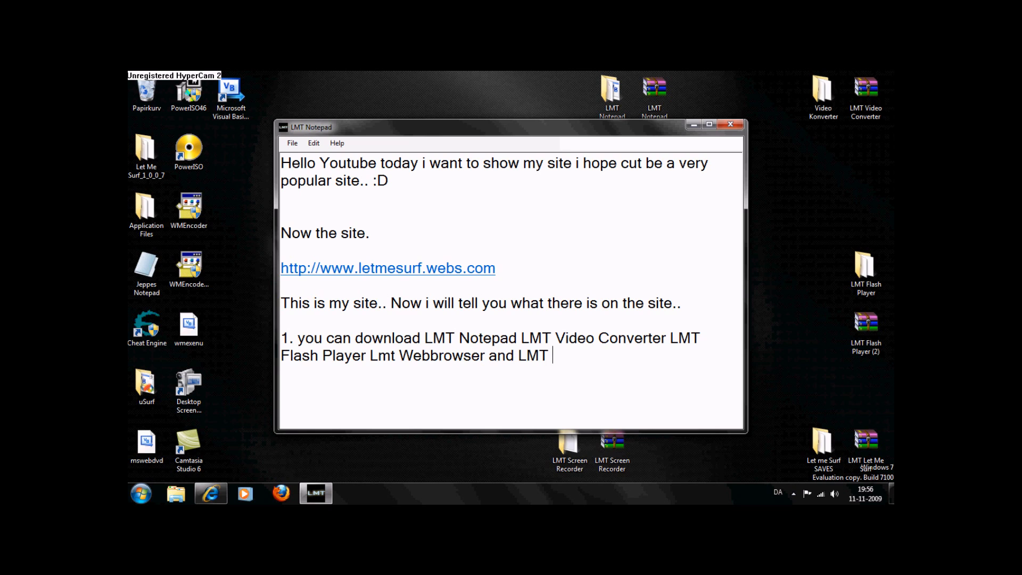
pyautogui.write('Screen Re')
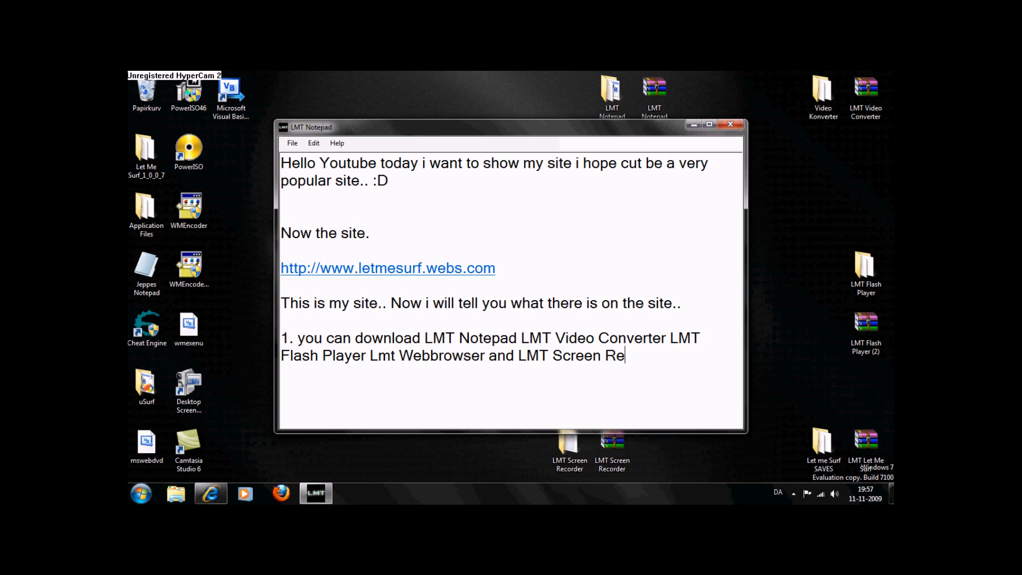
pyautogui.write('corder.')
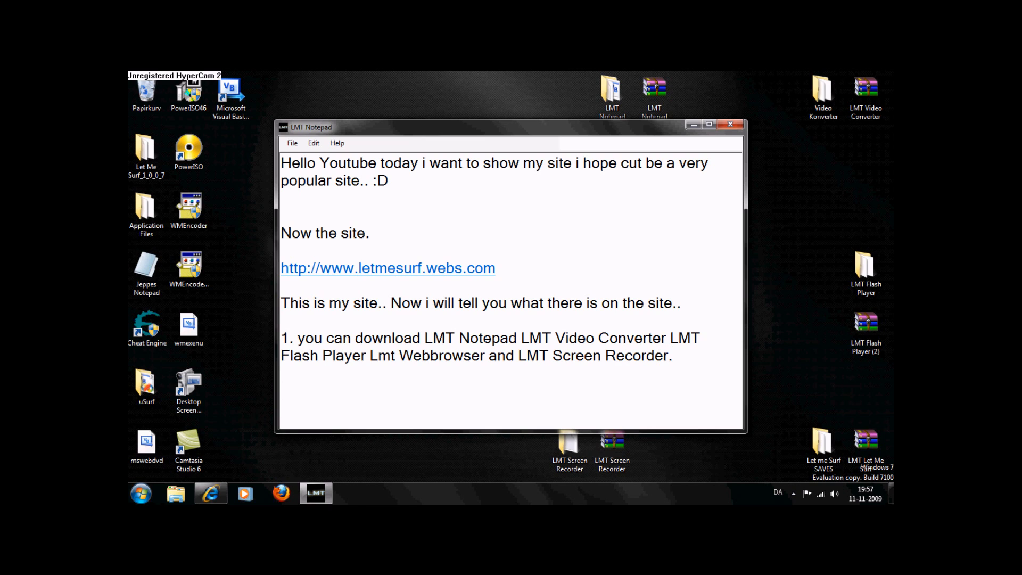
# Step: Write 'Now i go to my site..' with the letmesurf.webs.com address and follow the link to the browser
pyautogui.write('Now i go to my site..')
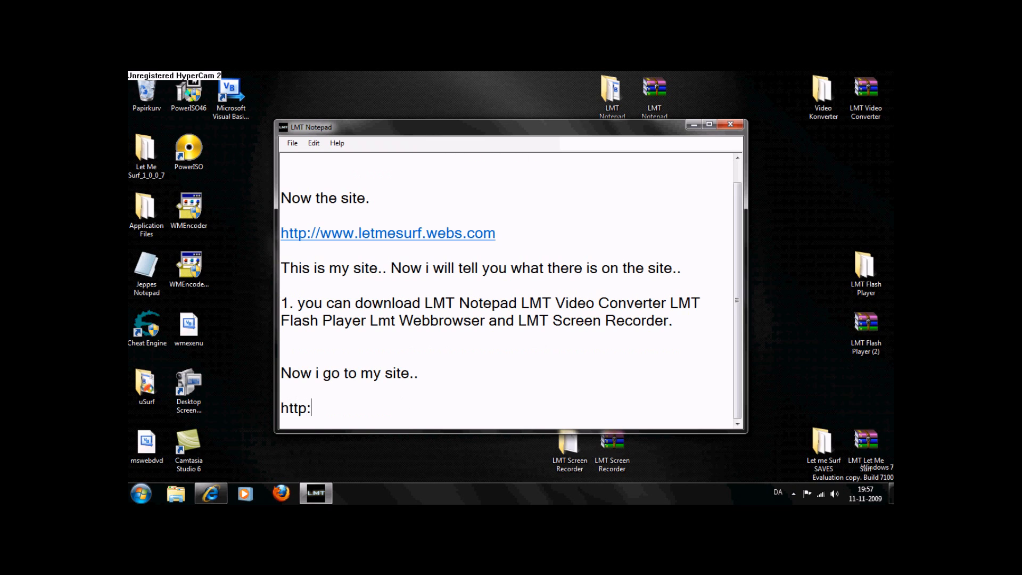
pyautogui.write('//www.letmesurf.w')
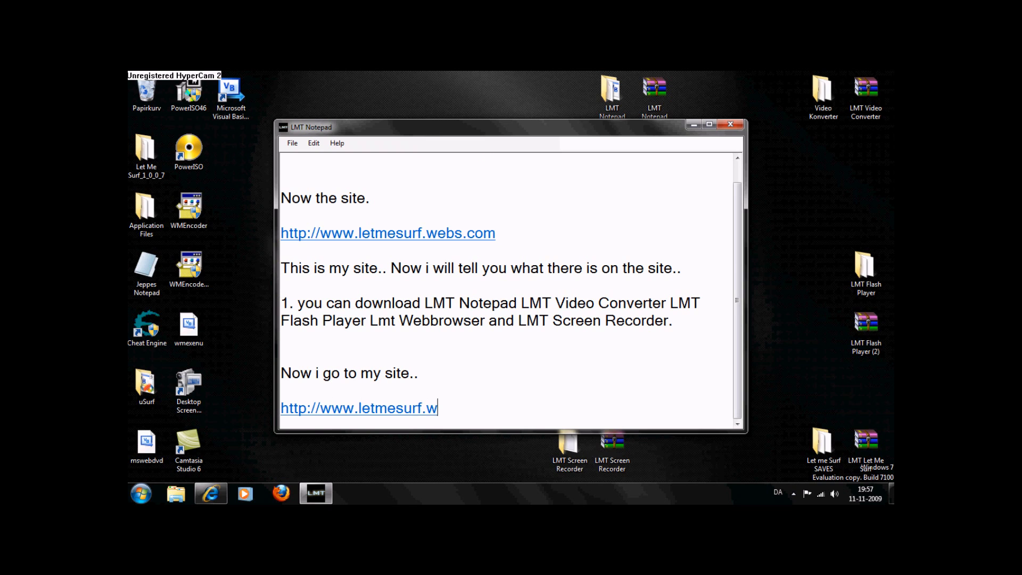
pyautogui.write('ebs.com')
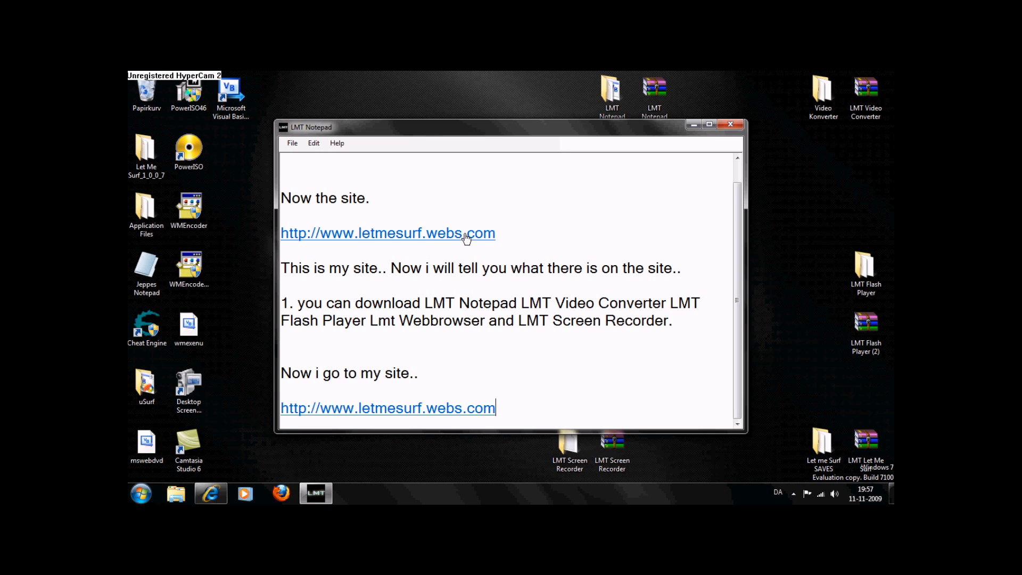
pyautogui.doubleClick(388, 233)
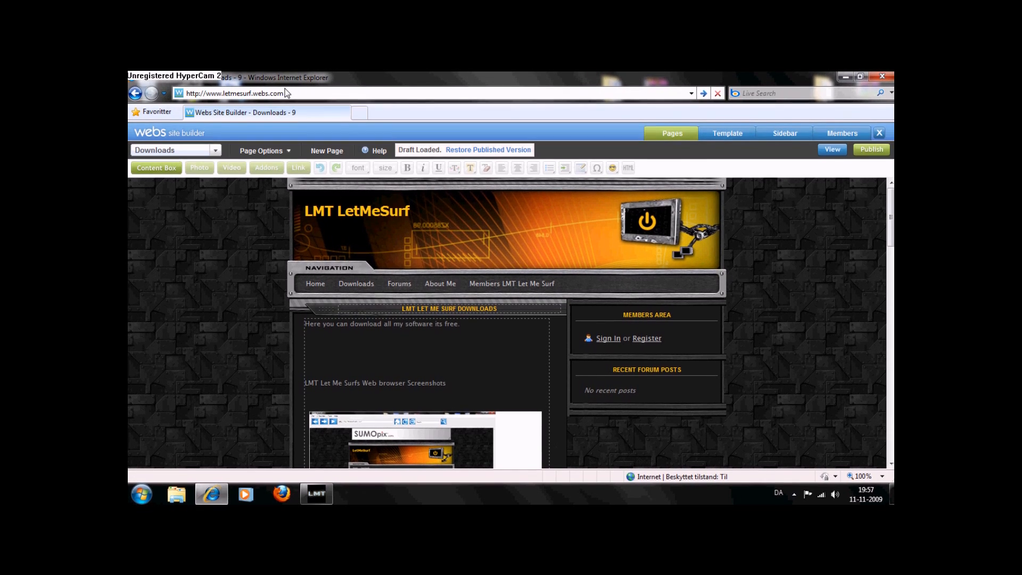
# Step: View the live site's Downloads page, scroll through the screenshots and download links, then go to Forums
pyautogui.click(359, 112)
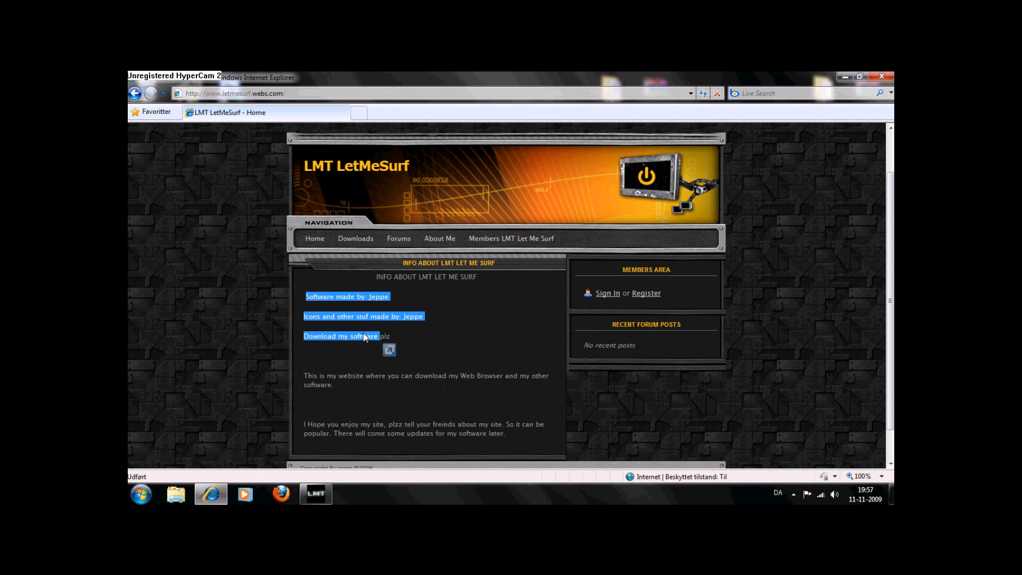
pyautogui.click(356, 238)
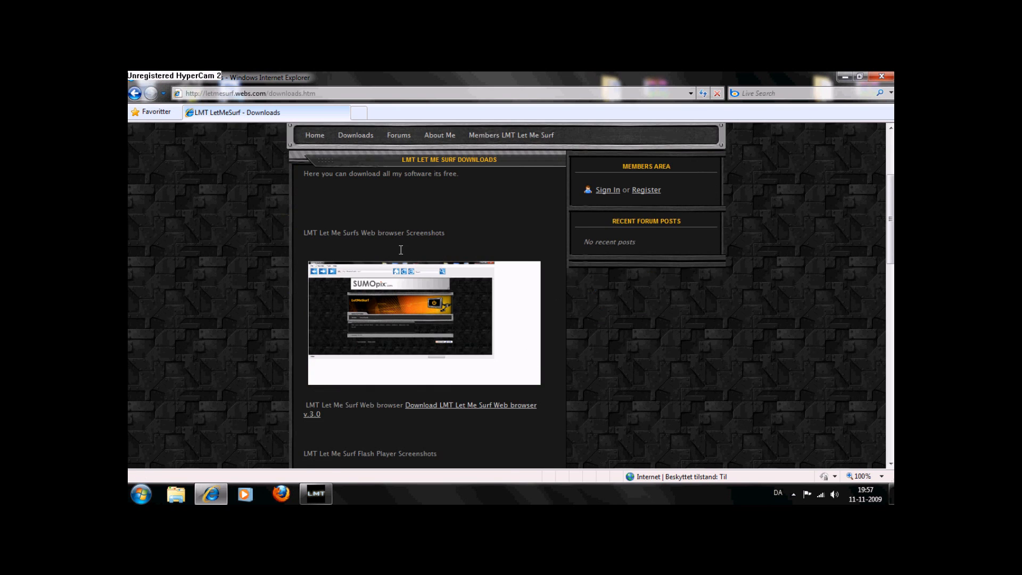
pyautogui.scroll(-3)
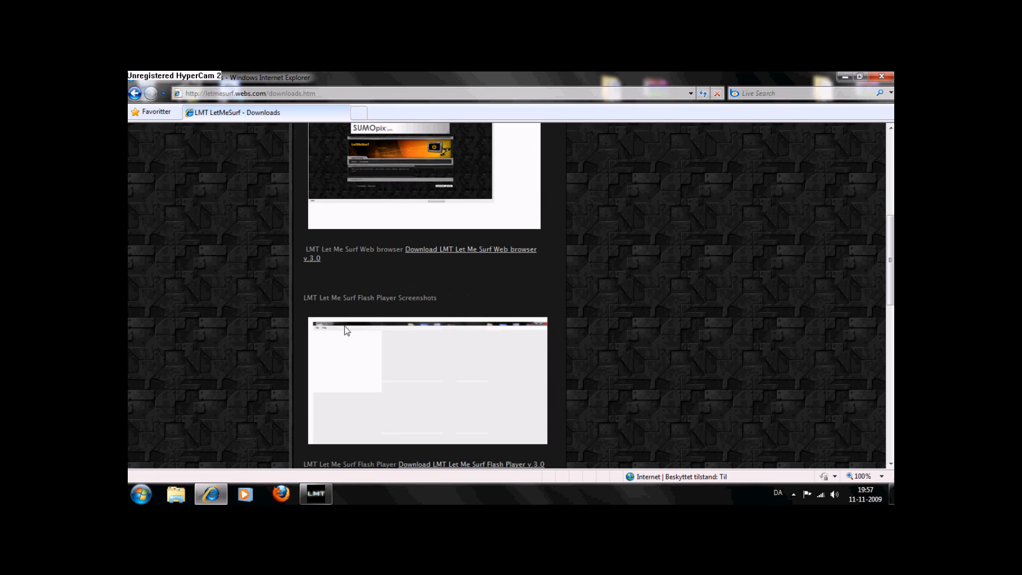
pyautogui.scroll(-3)
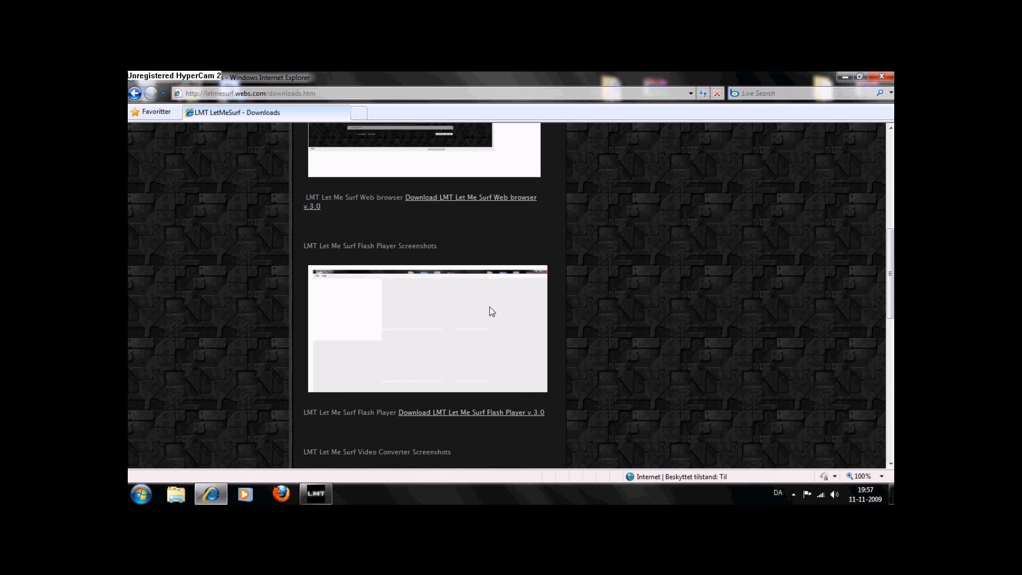
pyautogui.scroll(-3)
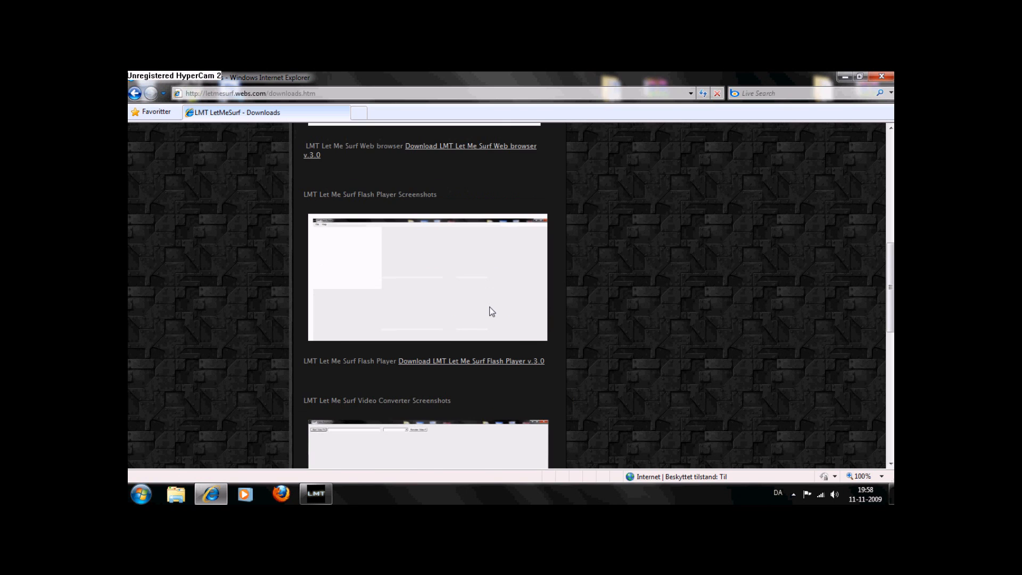
pyautogui.scroll(-3)
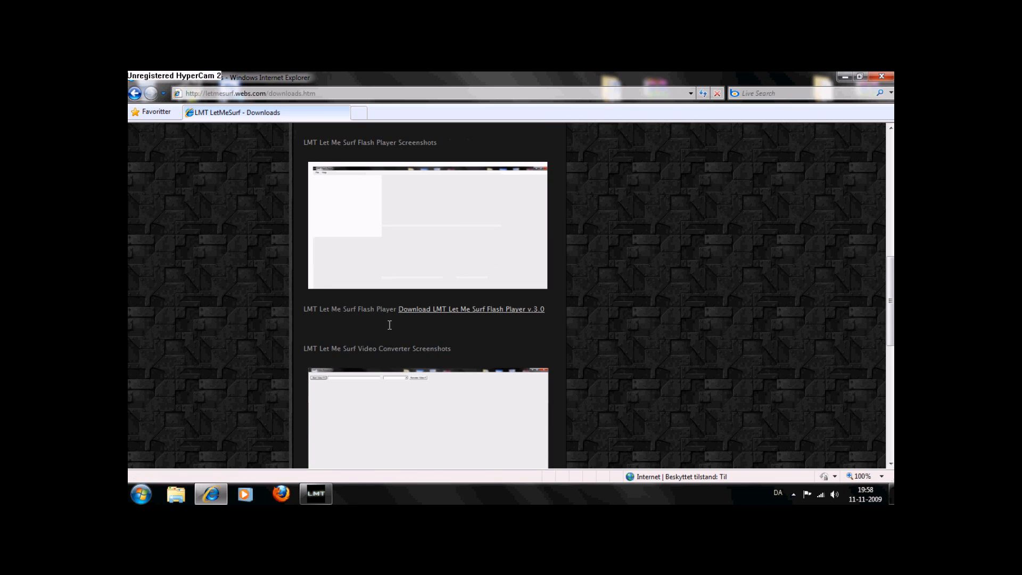
pyautogui.scroll(-3)
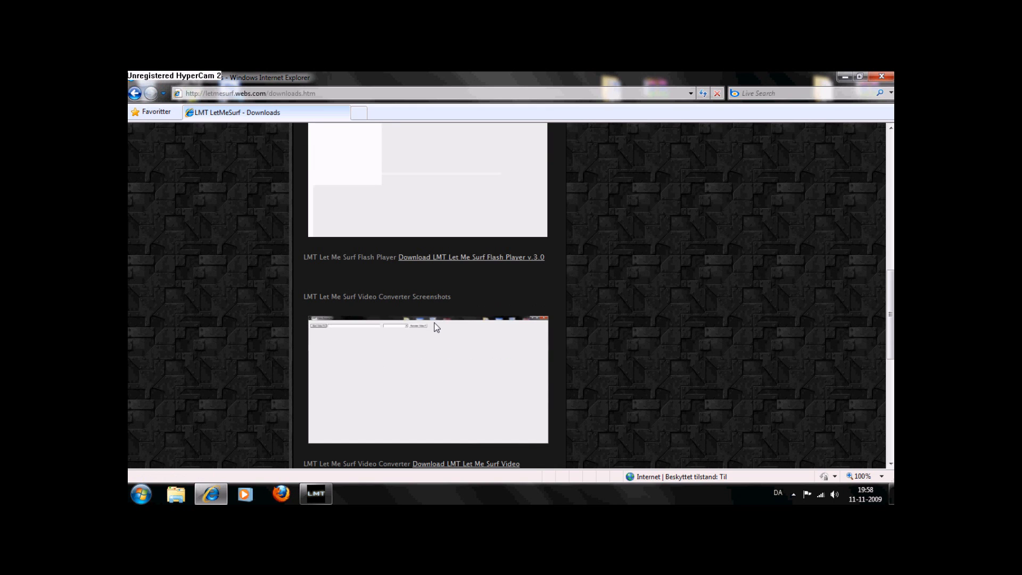
pyautogui.scroll(-3)
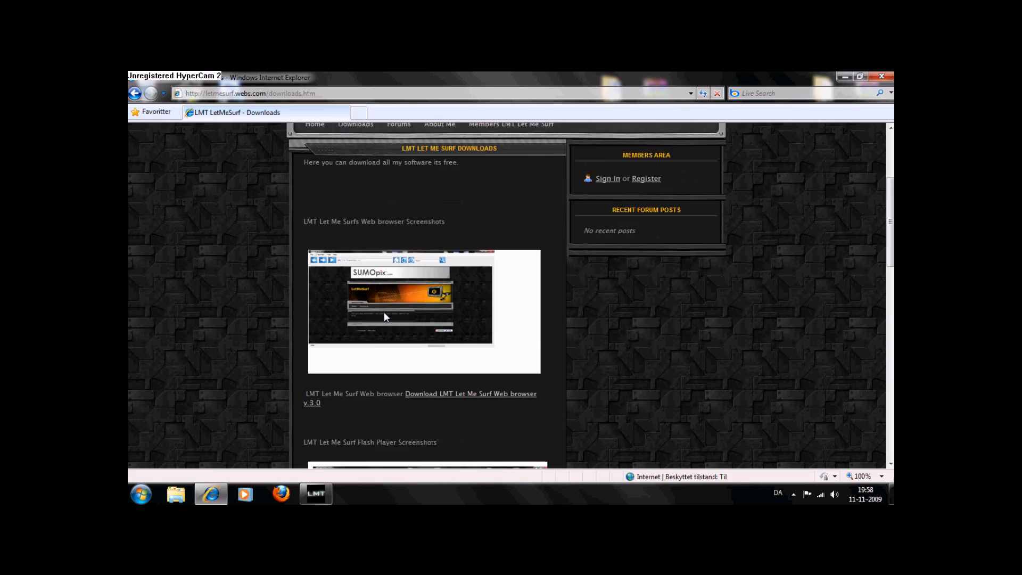
pyautogui.click(398, 124)
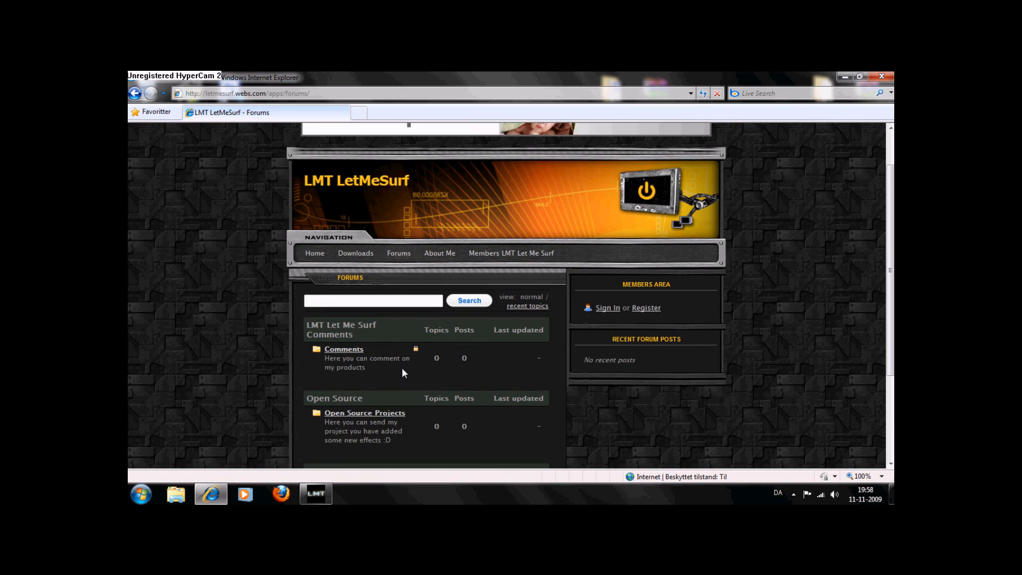
# Step: Scroll through the forum categories, then go to the About Me page
pyautogui.scroll(-3)
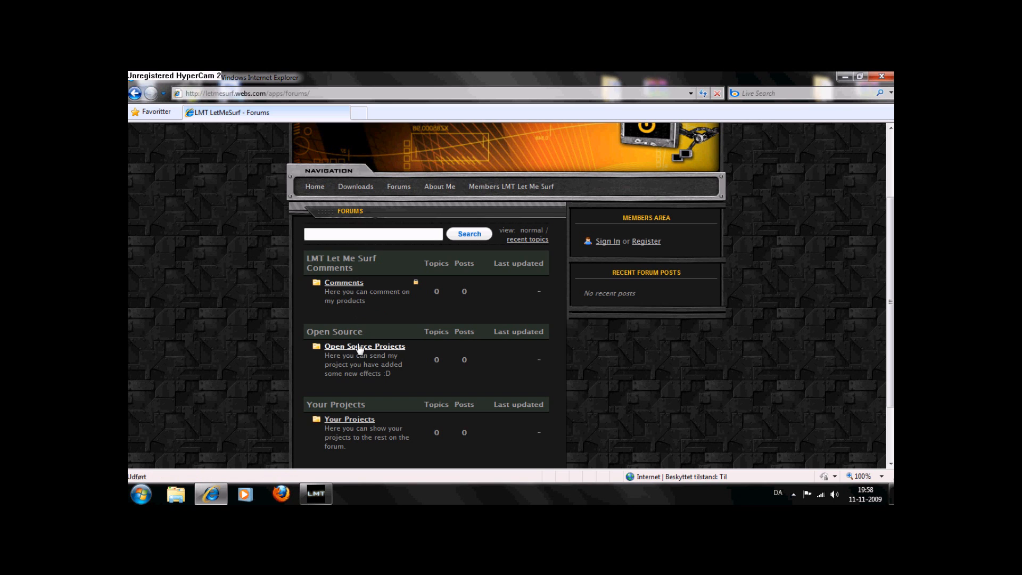
pyautogui.moveTo(382, 364)
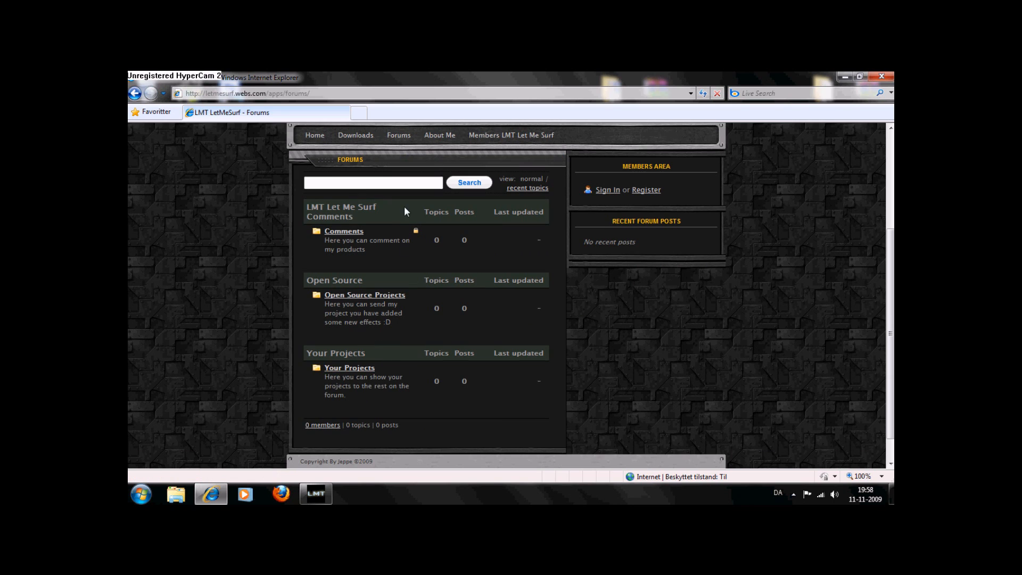
pyautogui.click(439, 135)
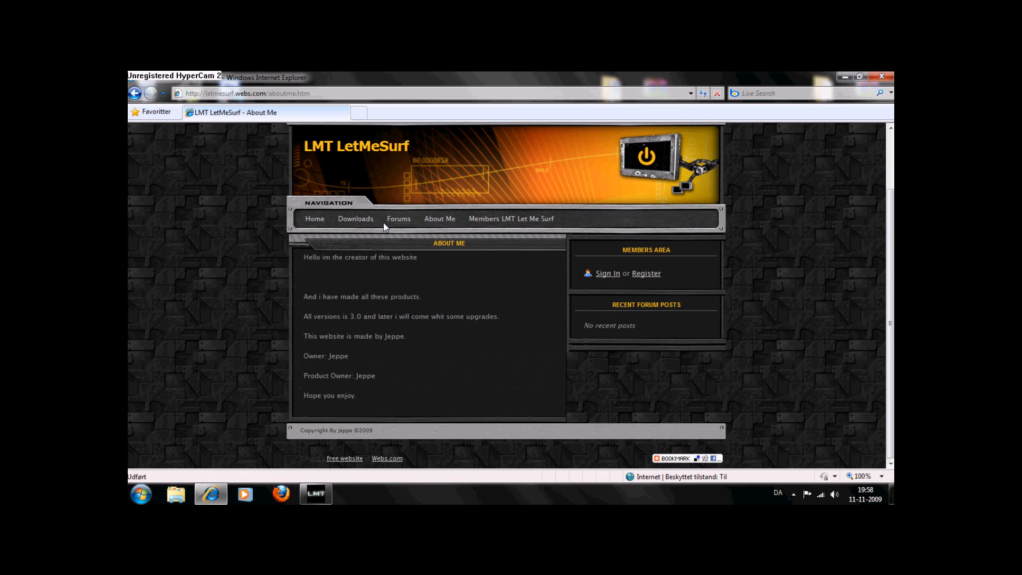
pyautogui.moveTo(273, 334)
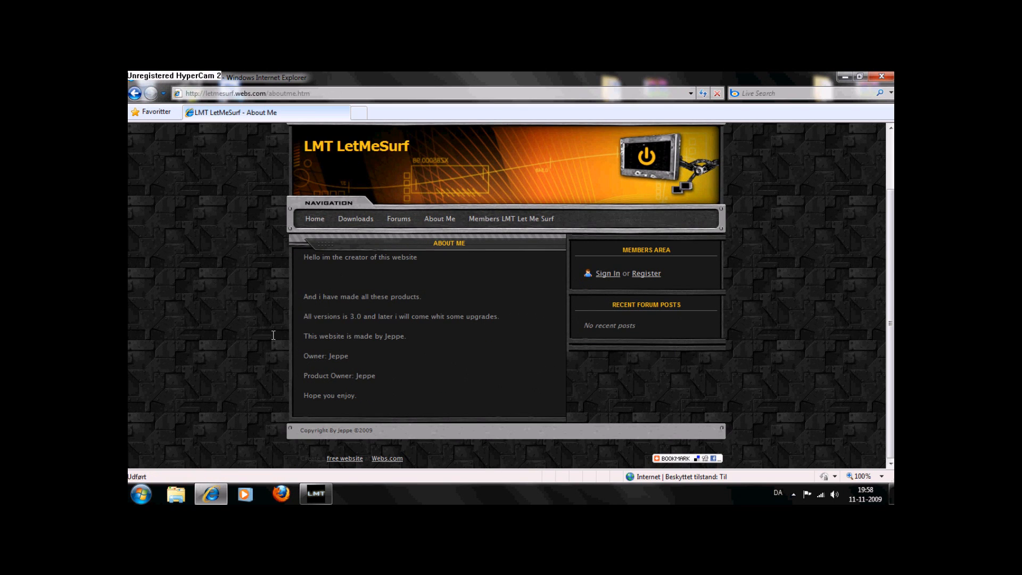
pyautogui.moveTo(329, 383)
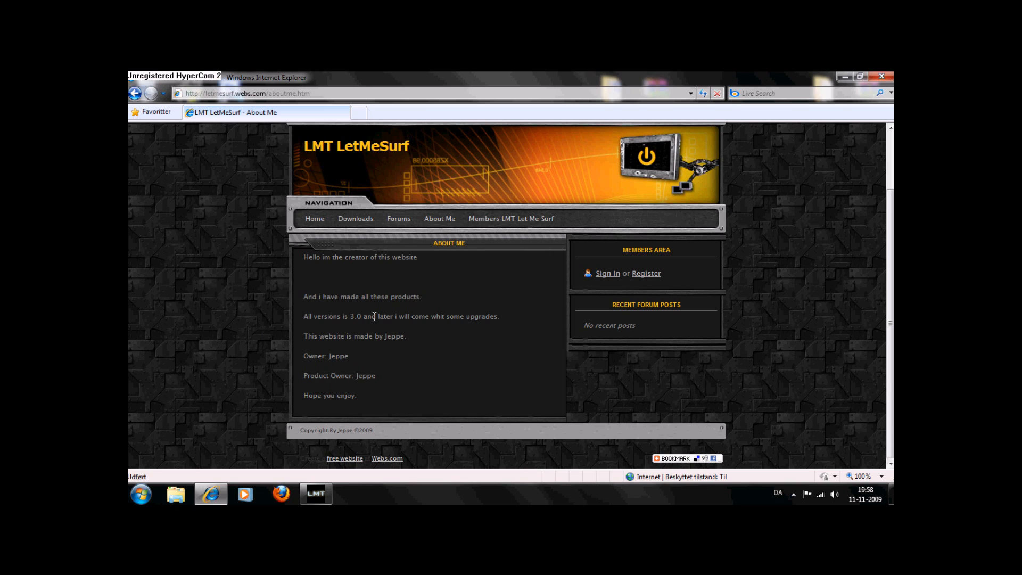
# Step: Open the Members LMT Let Me Surf page, then bring LMT Notepad back to the front
pyautogui.click(511, 219)
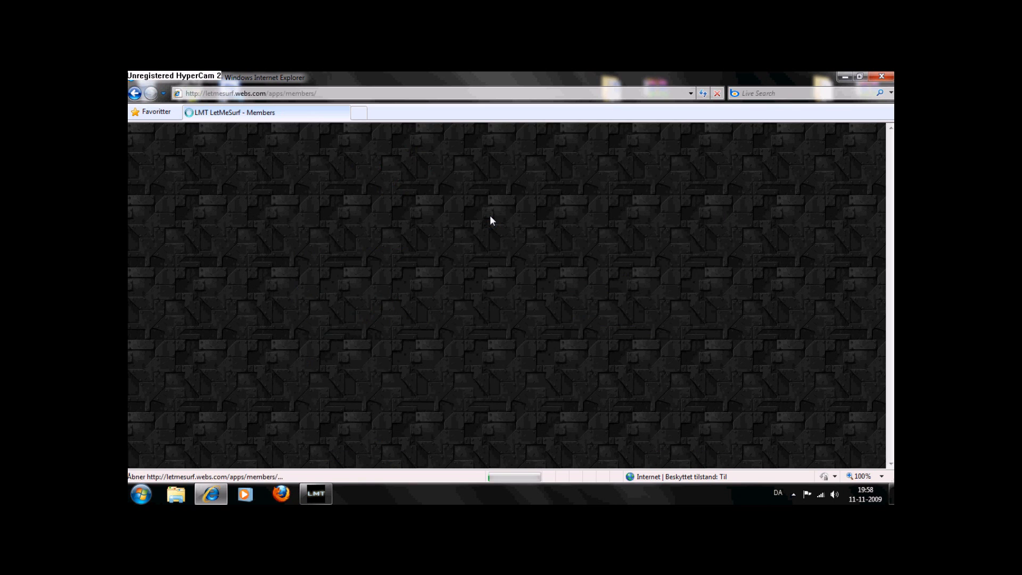
pyautogui.click(315, 493)
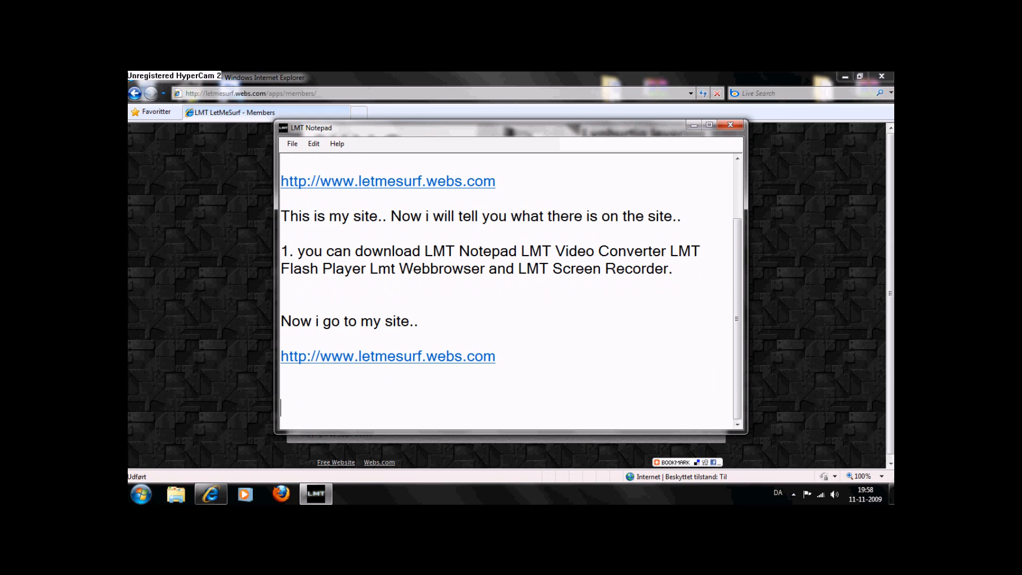
# Step: Write that you can add yourself to the site, it's easy and takes only 3 minutes
pyautogui.write('You can add you as user on my site its')
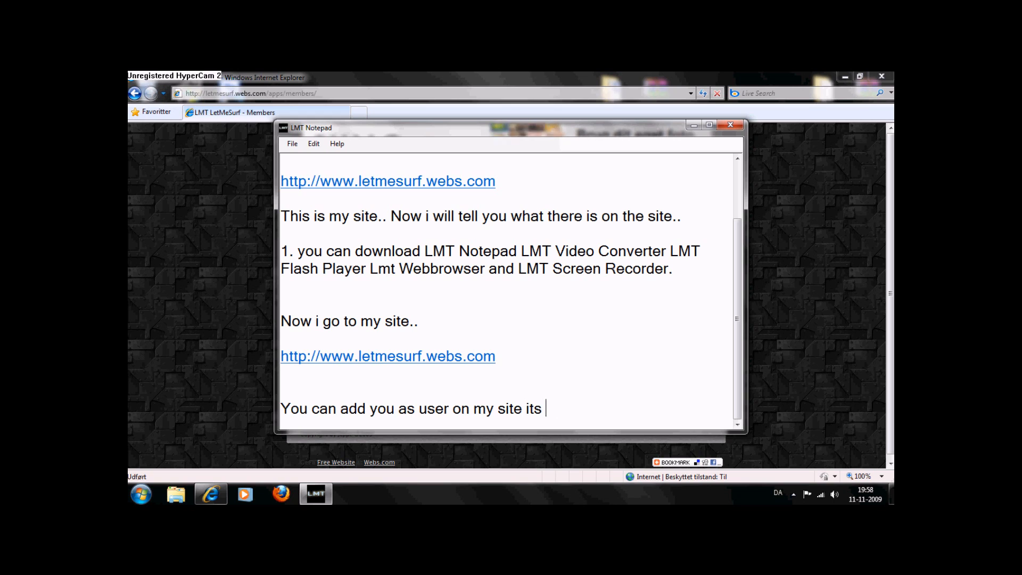
pyautogui.write('easy and it tak')
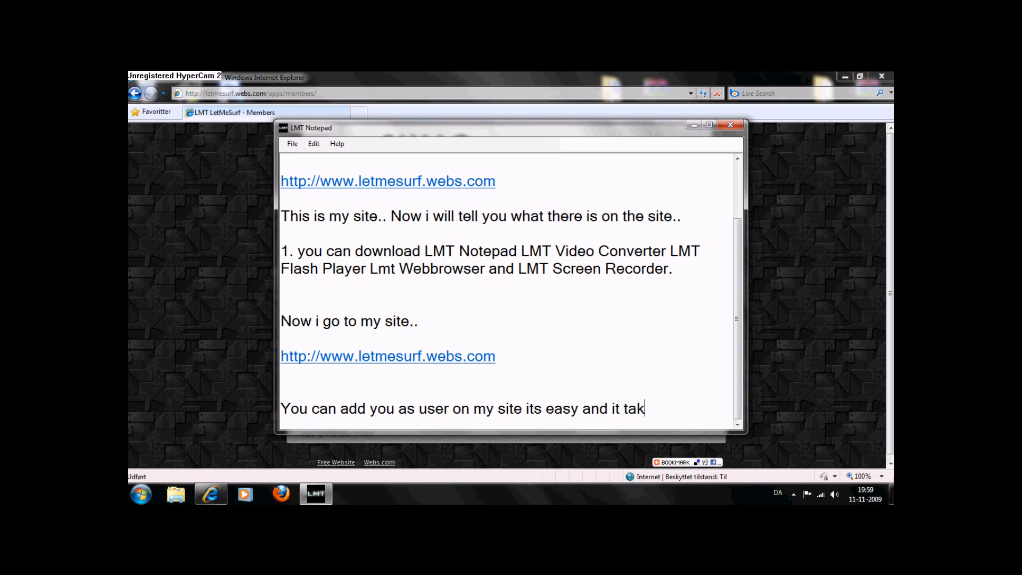
pyautogui.write('es')
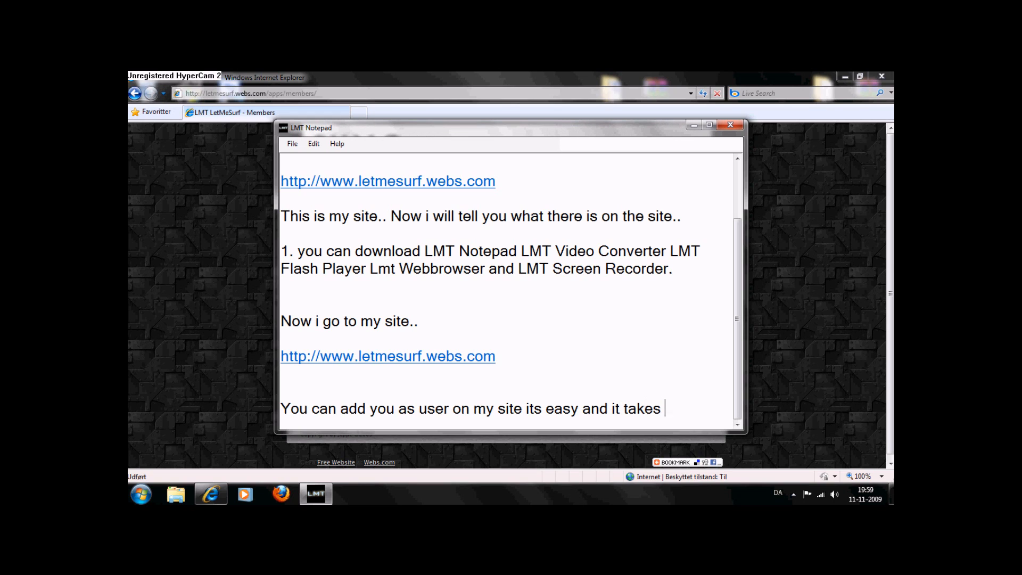
pyautogui.write('only 3')
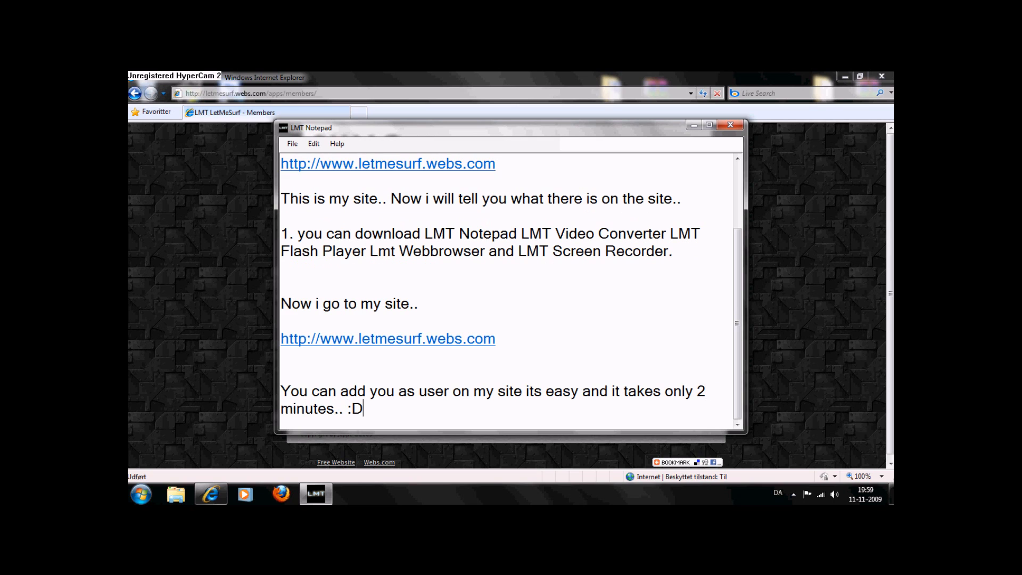
pyautogui.scroll(-3)
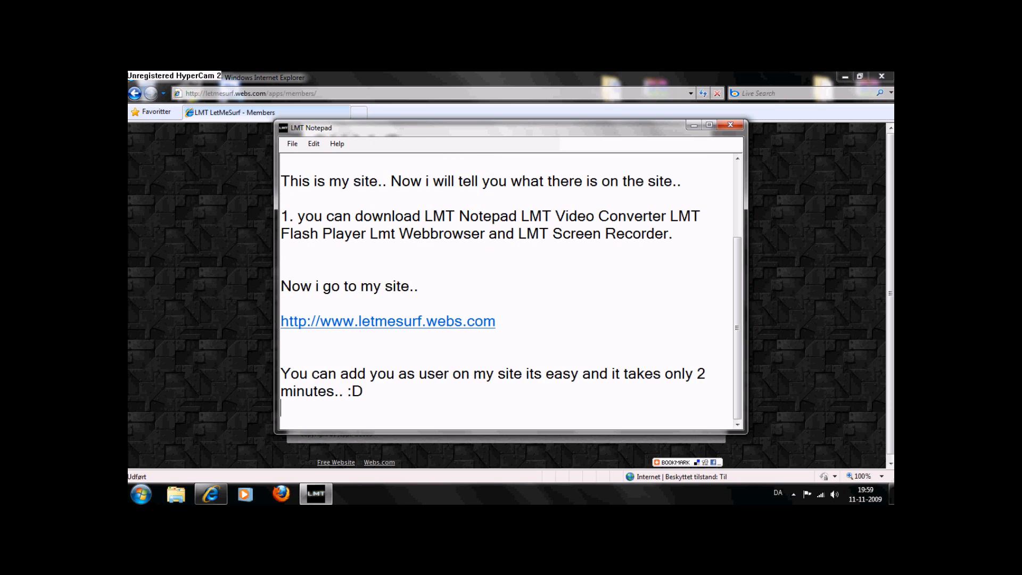
# Step: End the note with 'Hope you visit my website :D' and 'Thanks for watching.'
pyautogui.write('Hope')
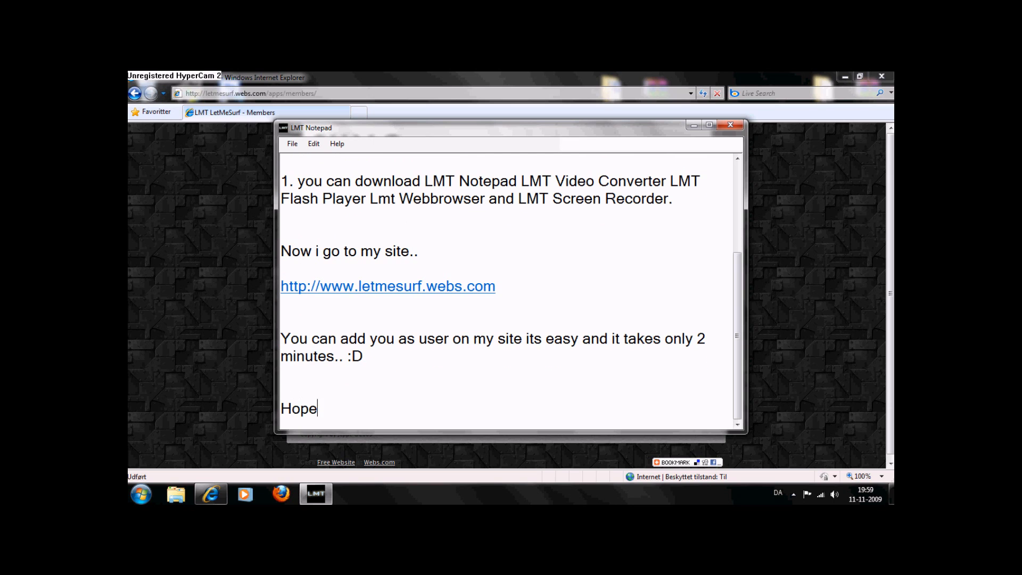
pyautogui.write('you visit my')
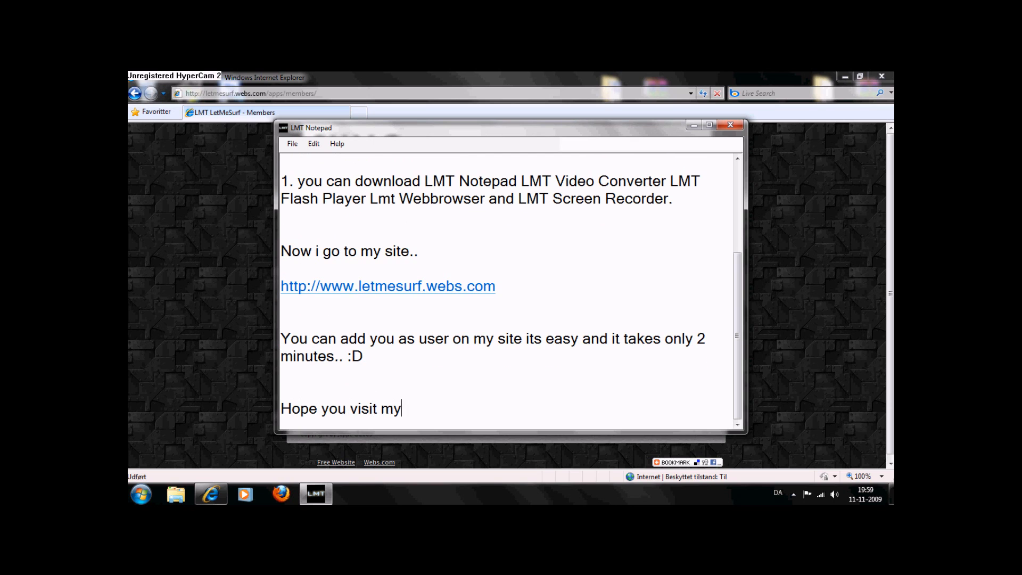
pyautogui.write('we')
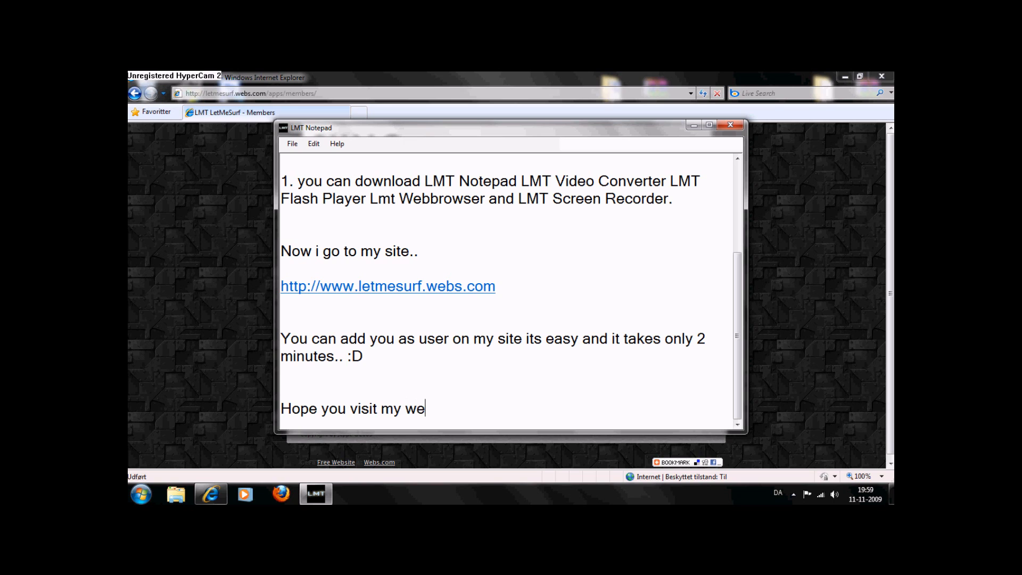
pyautogui.write('bsite :D')
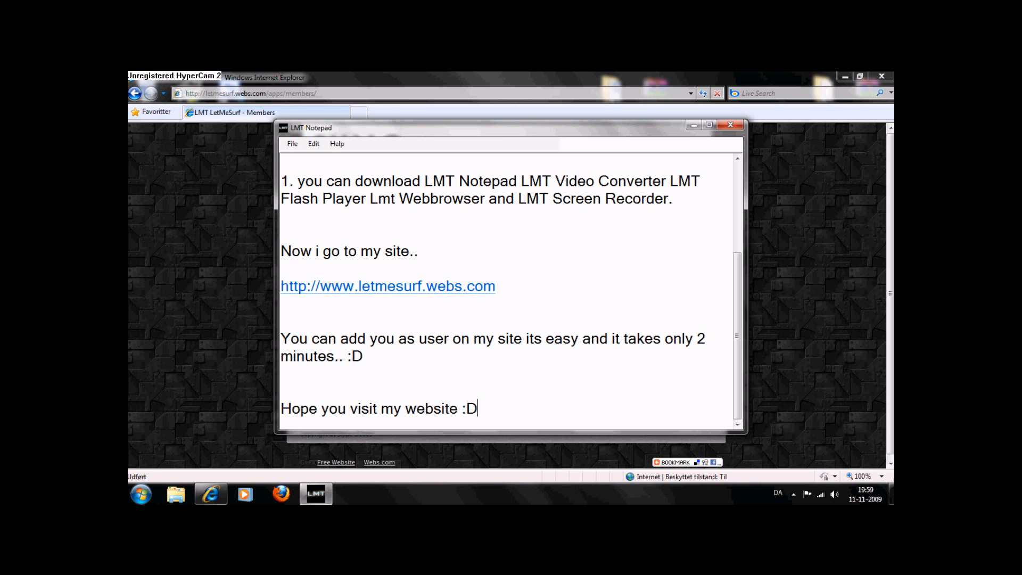
pyautogui.write('Thanks for w')
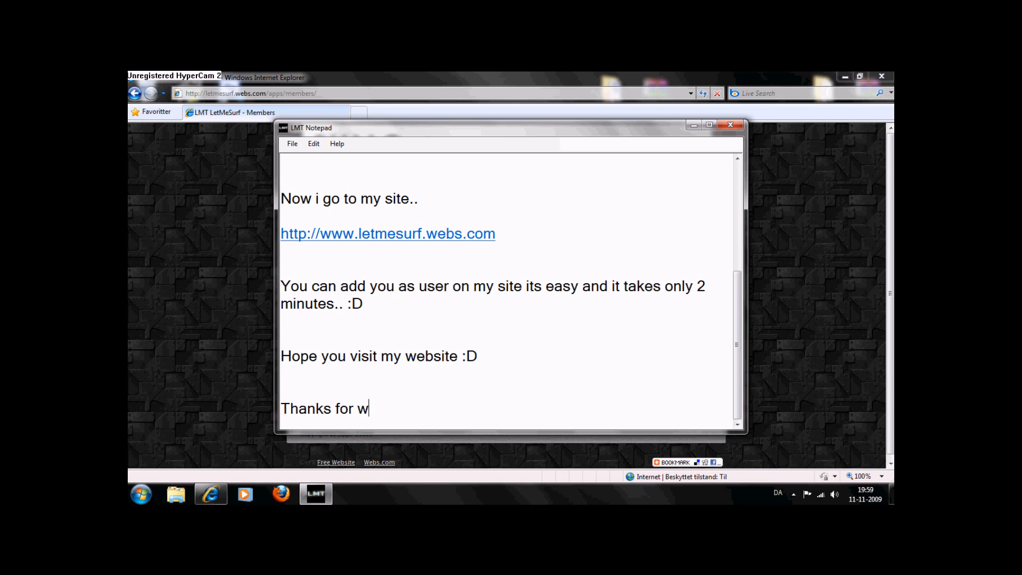
pyautogui.write('atching.')
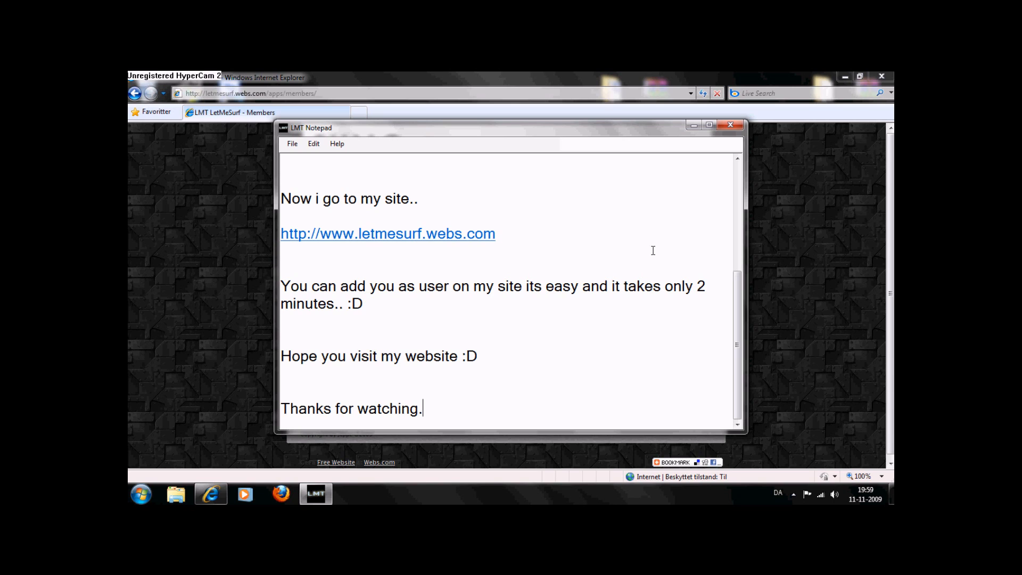
pyautogui.click(383, 408)
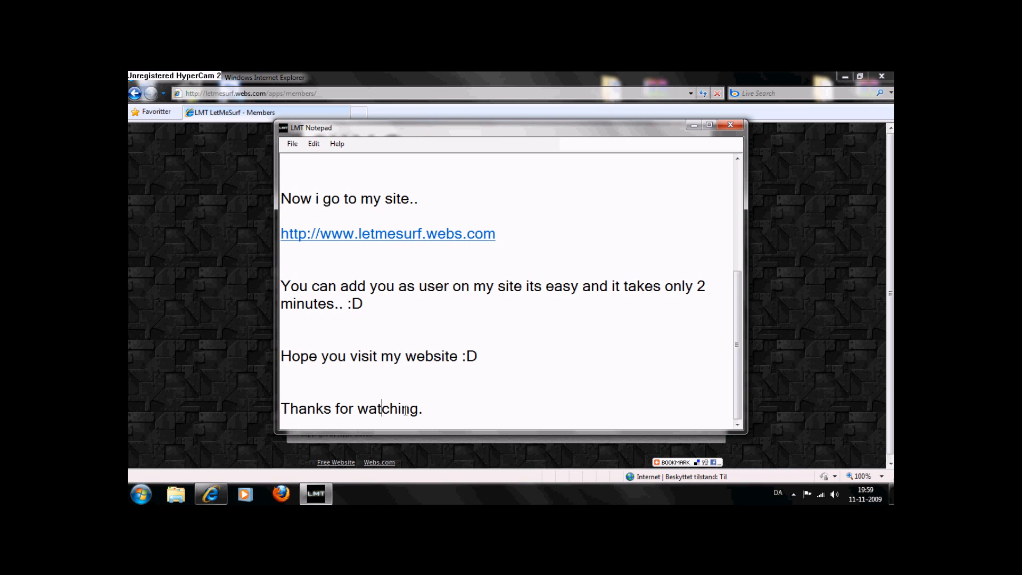